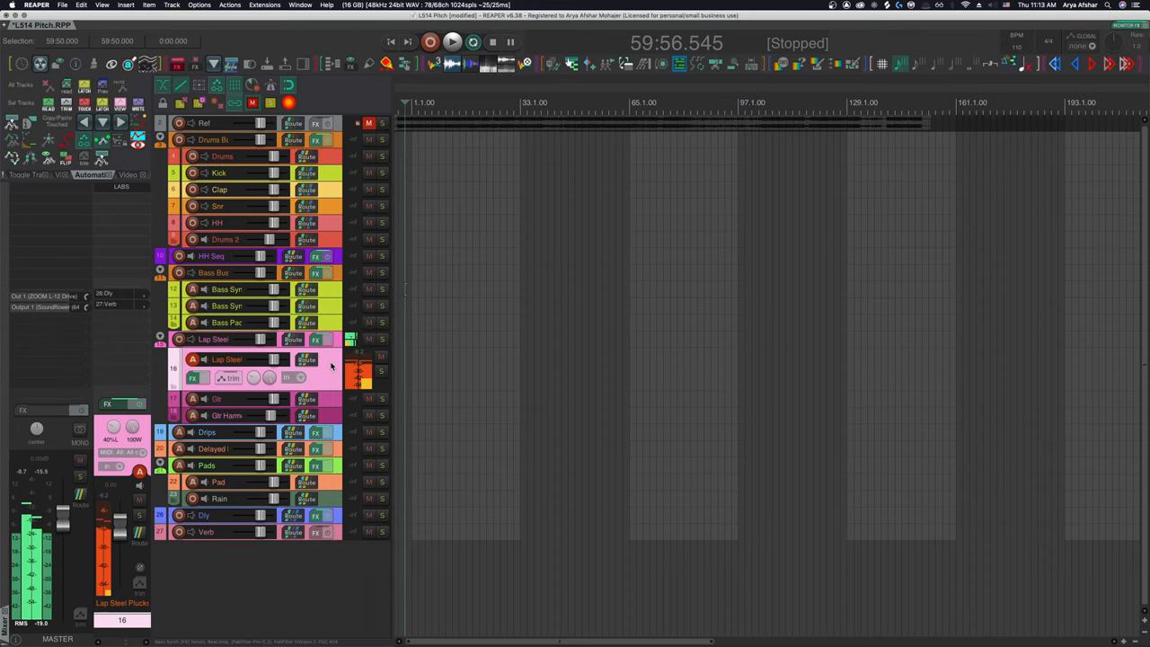
Open the Spitfire LABS Lap Steel Plucks instrument window from the track's FX button.
left_click(192, 377)
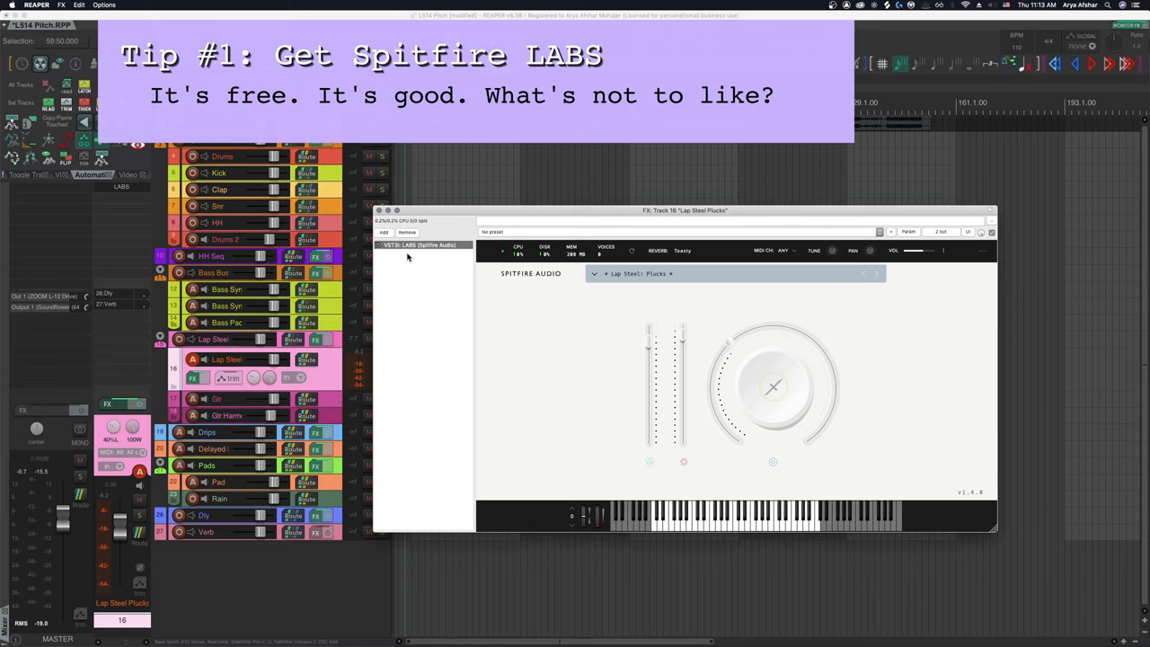
mouse_move(403, 251)
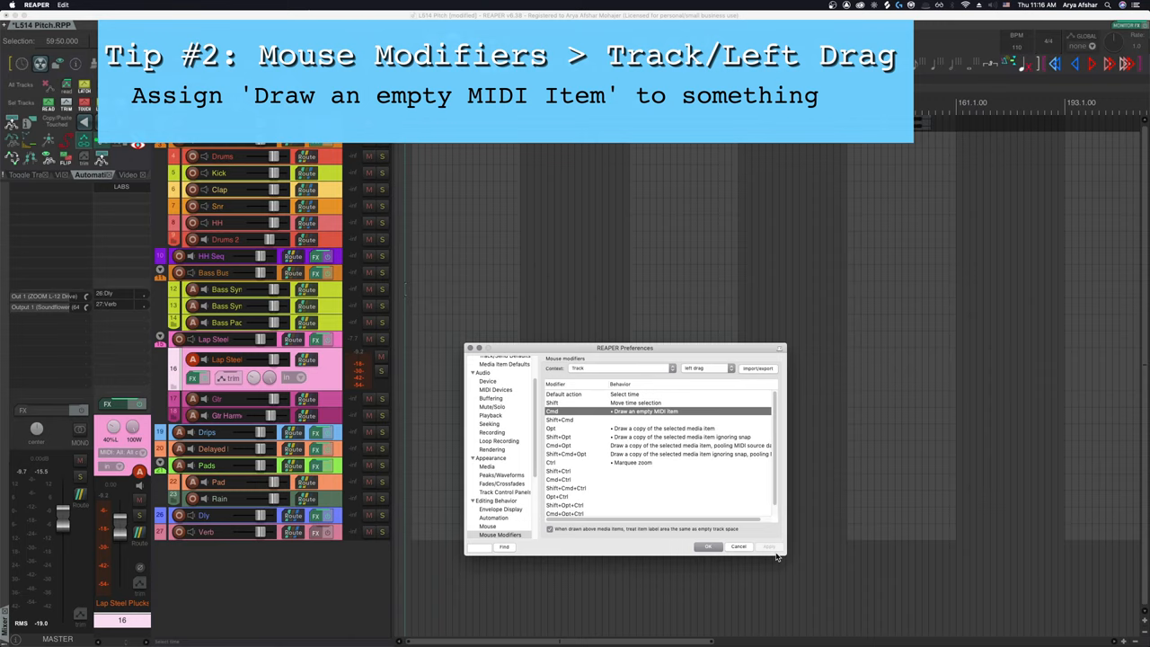
mouse_move(591, 370)
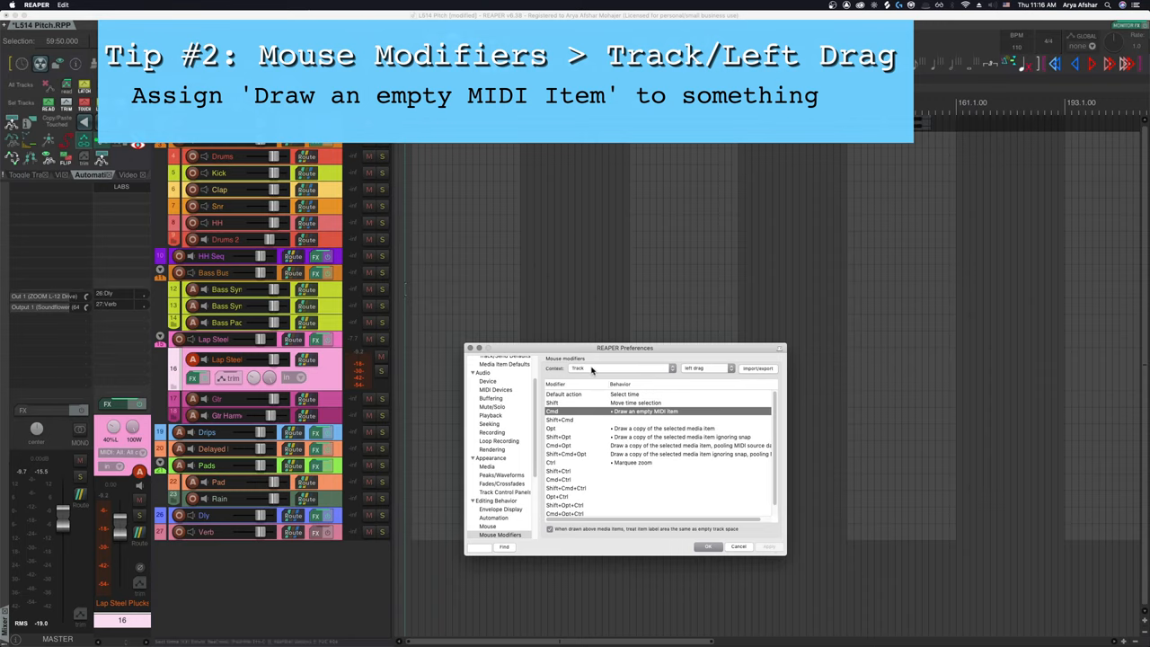
mouse_move(688, 385)
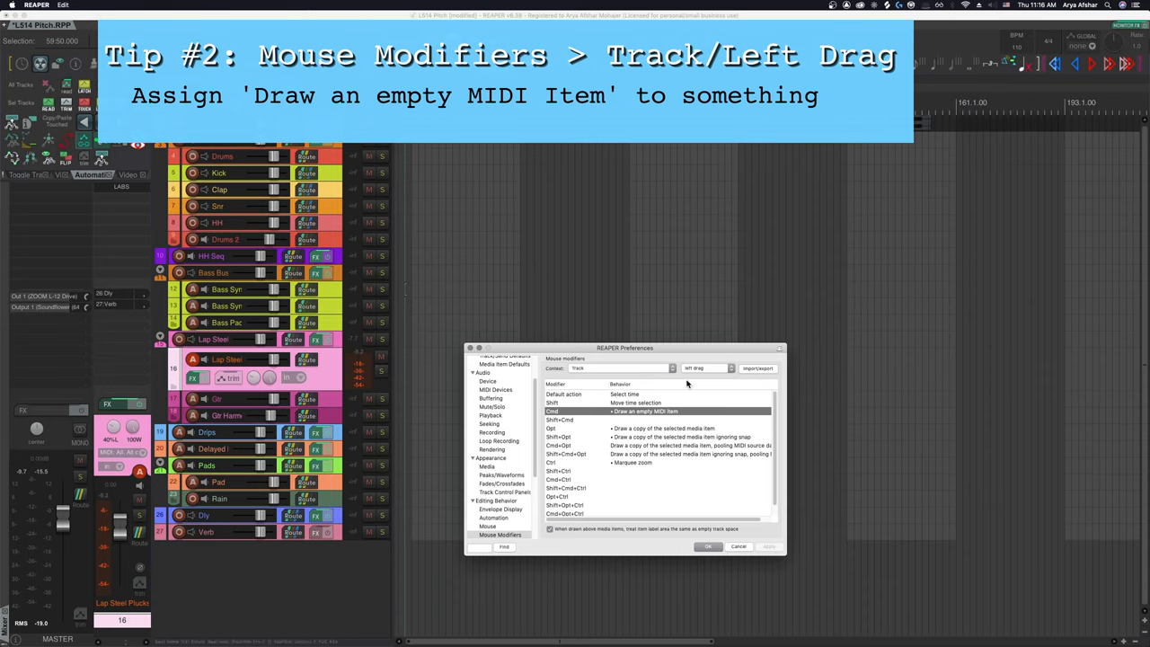
mouse_move(636, 417)
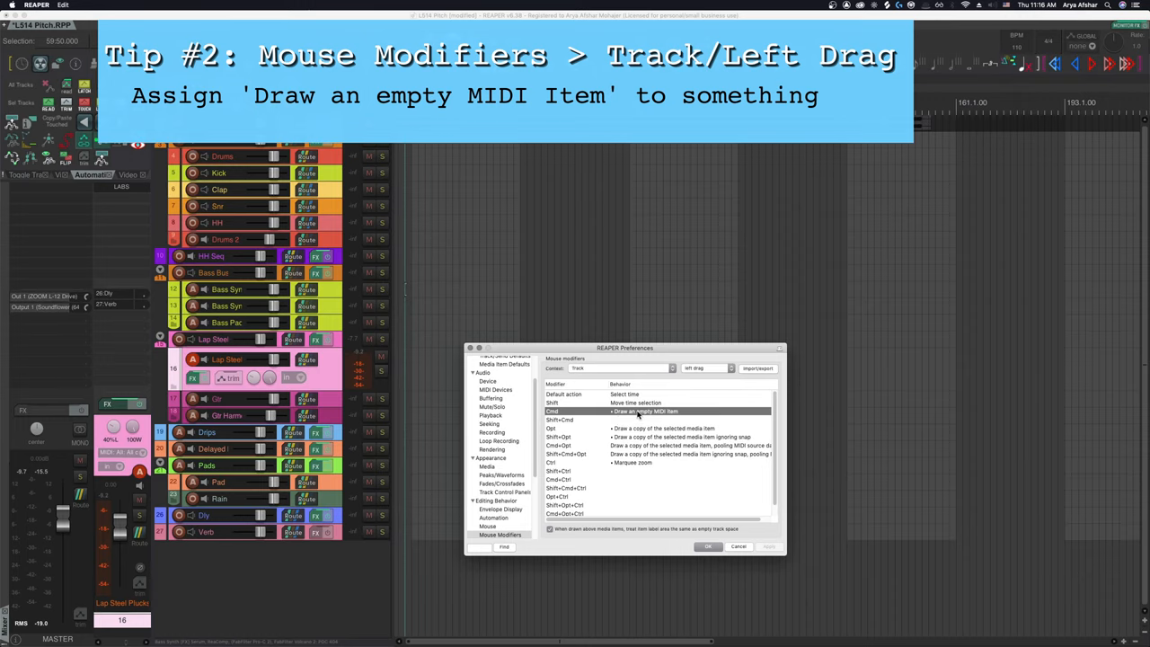
mouse_move(590, 352)
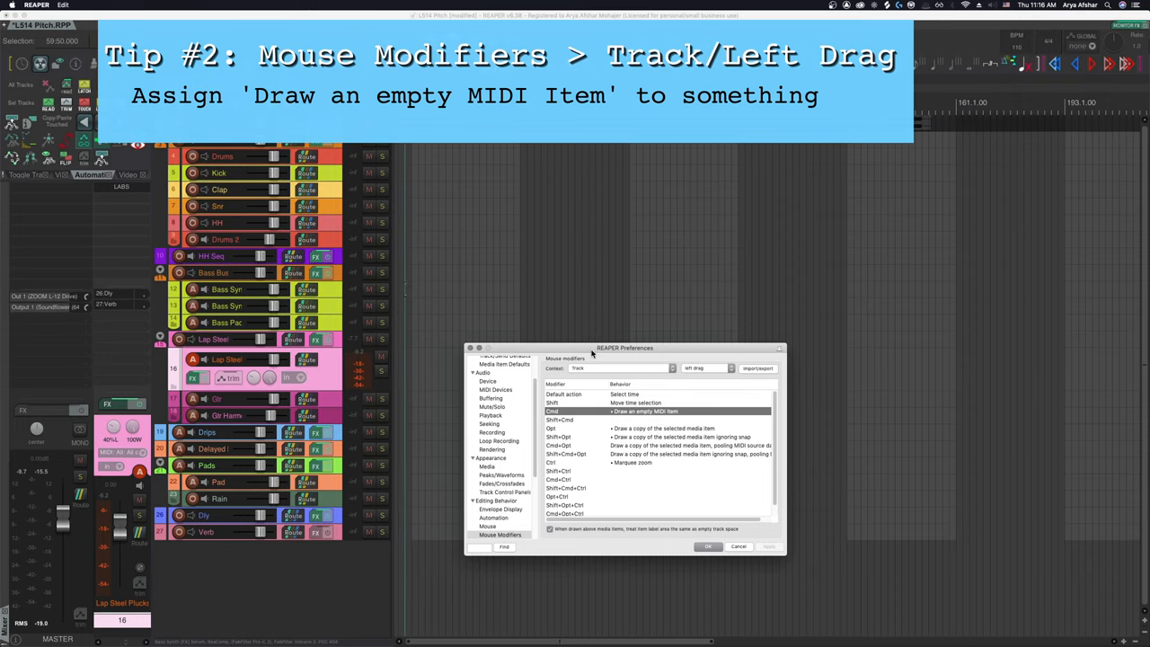
Move Preferences aside and drag an empty MIDI item onto the Lap Steel track.
left_click_drag(625, 348, 948, 432)
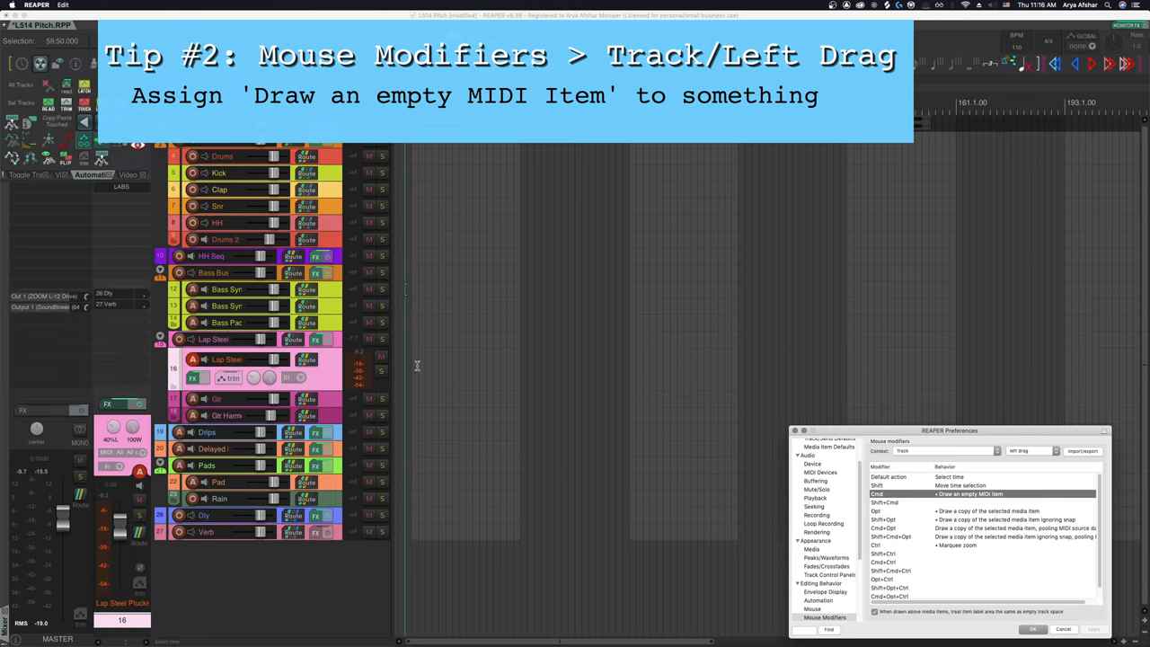
mouse_move(431, 348)
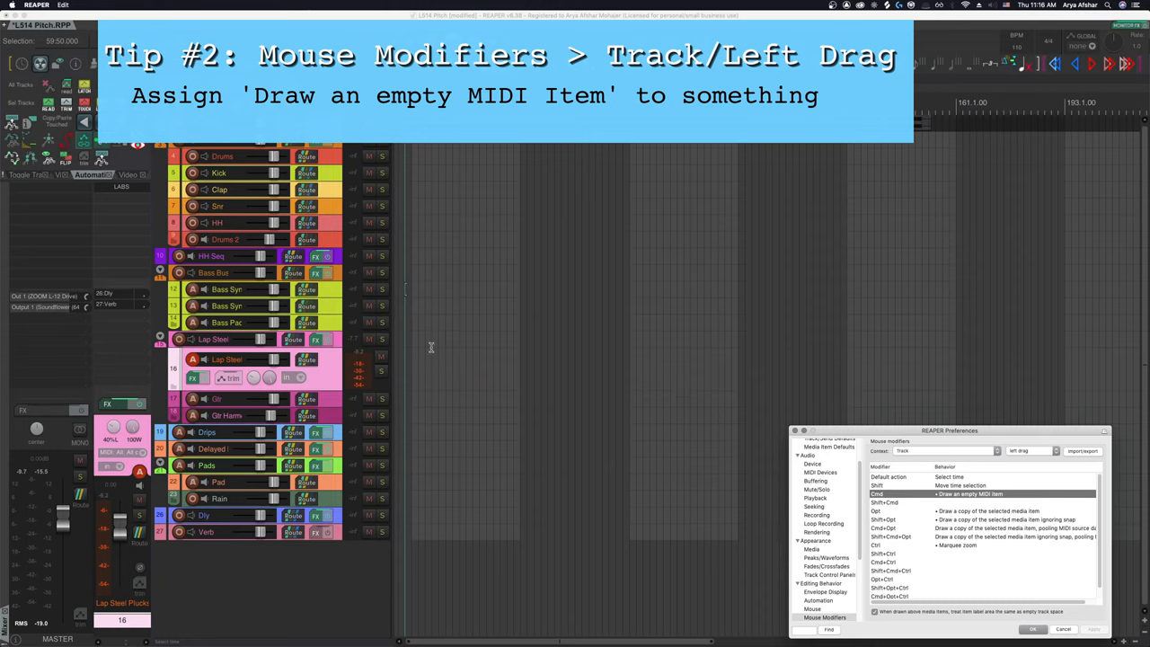
mouse_move(417, 368)
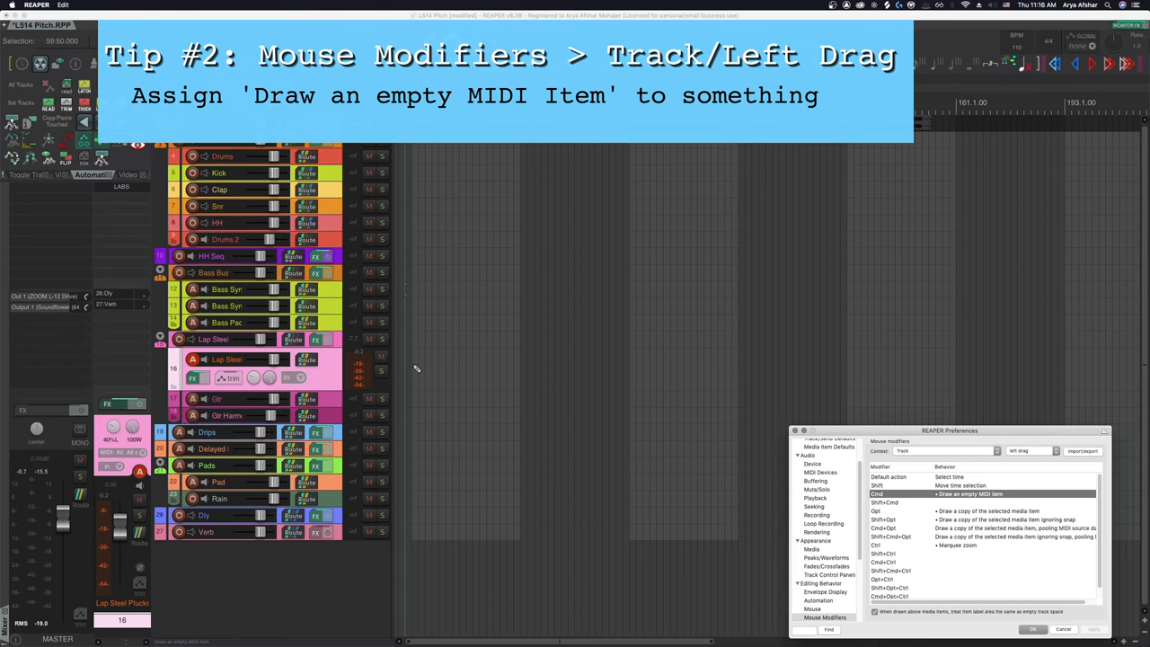
left_click_drag(413, 370, 866, 370)
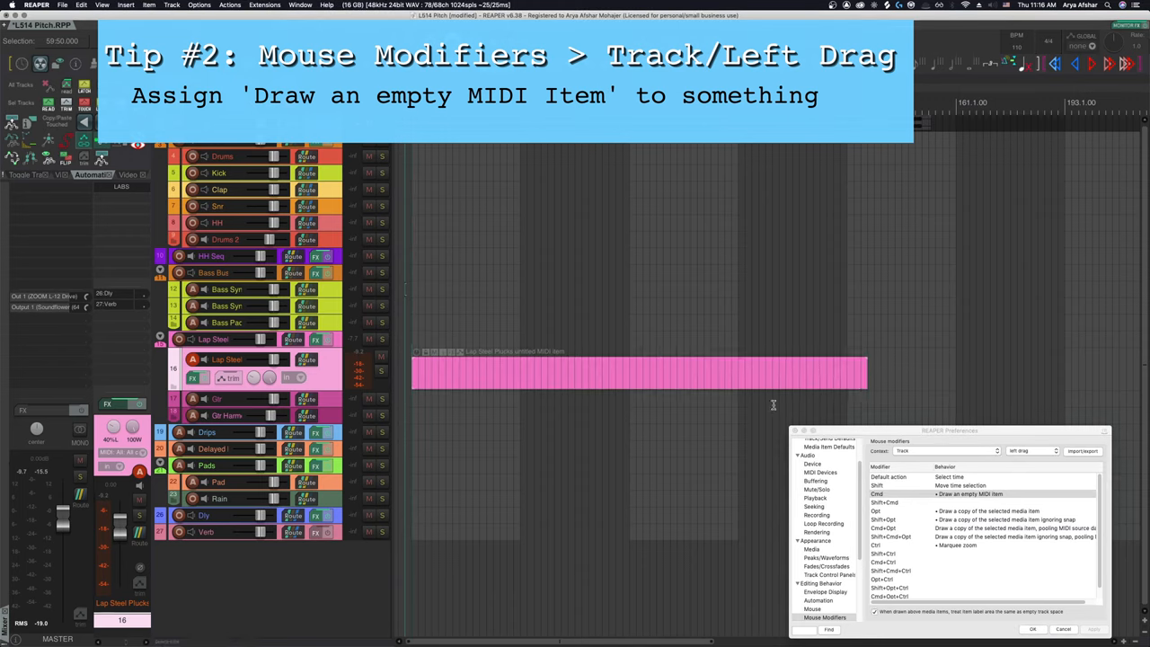
mouse_move(889, 381)
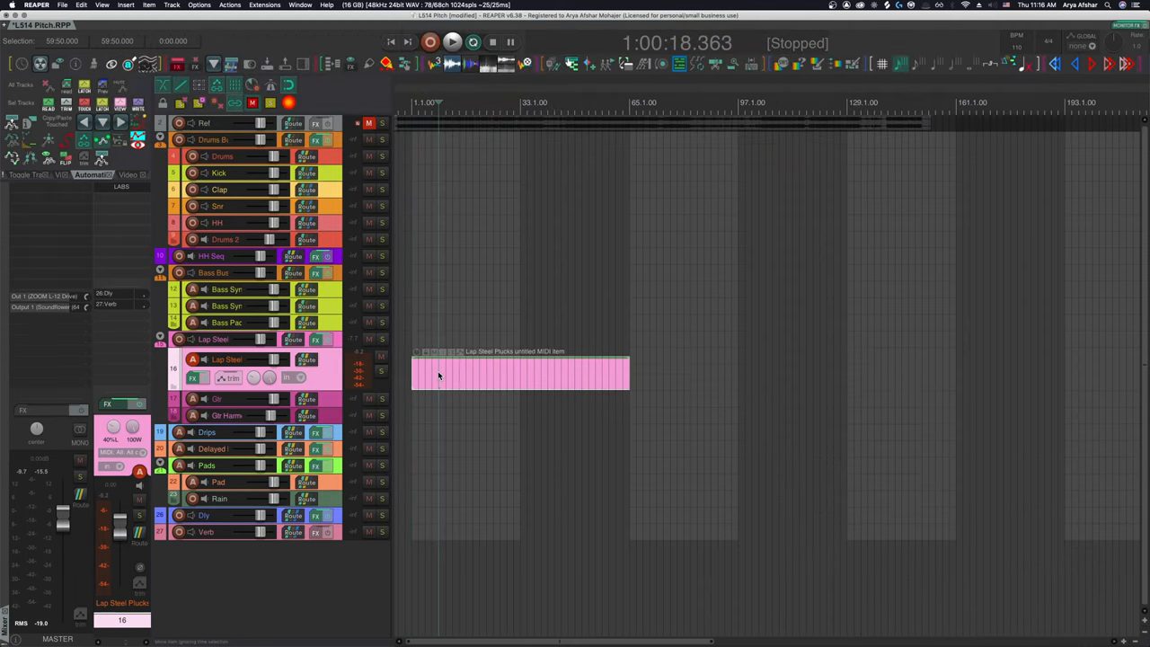
Open the empty Lap Steel MIDI item in the MIDI editor.
double_click(519, 372)
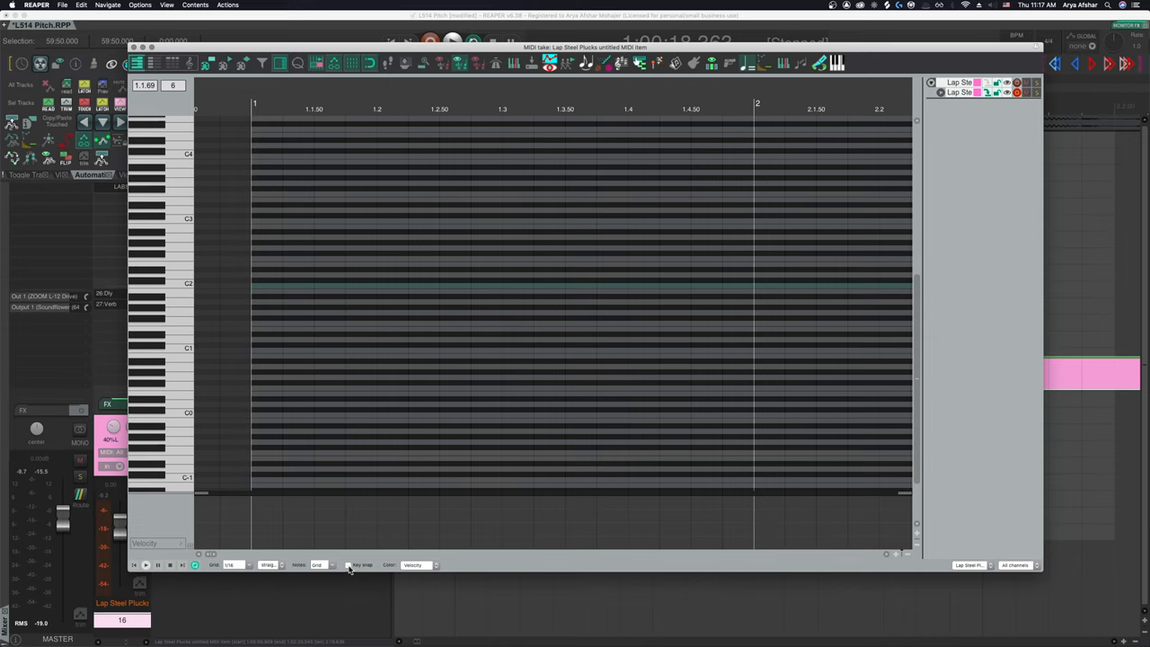
Enable Key snap in the MIDI editor and audition a couple of piano-roll notes.
left_click(349, 564)
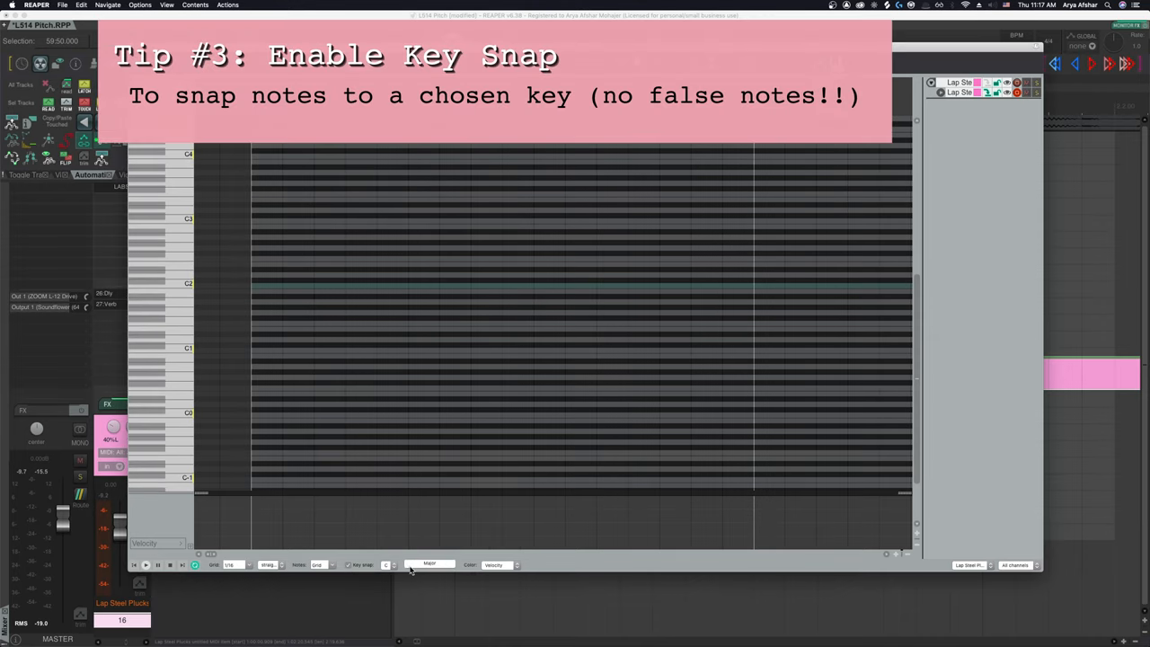
mouse_move(399, 568)
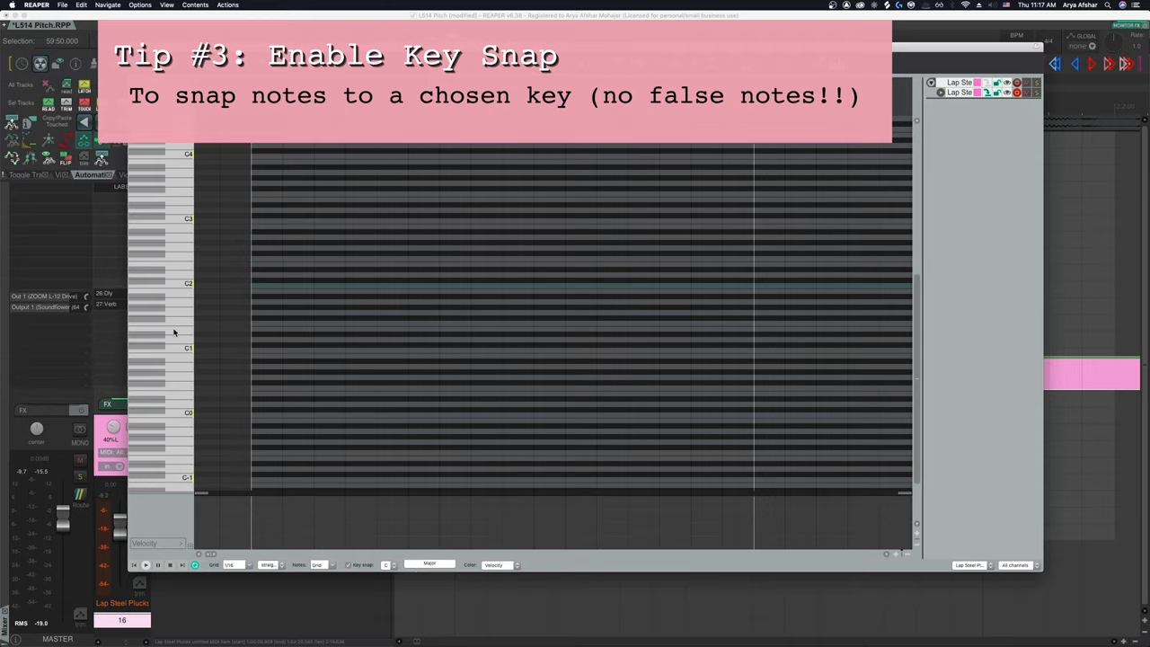
mouse_move(187, 293)
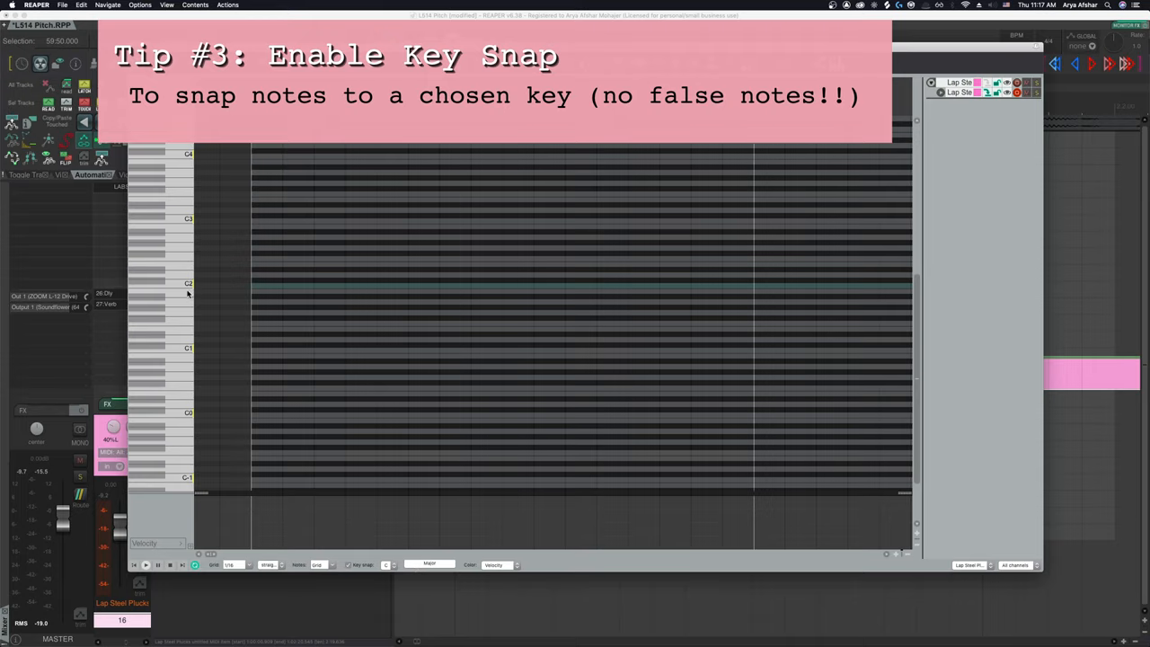
left_click(162, 284)
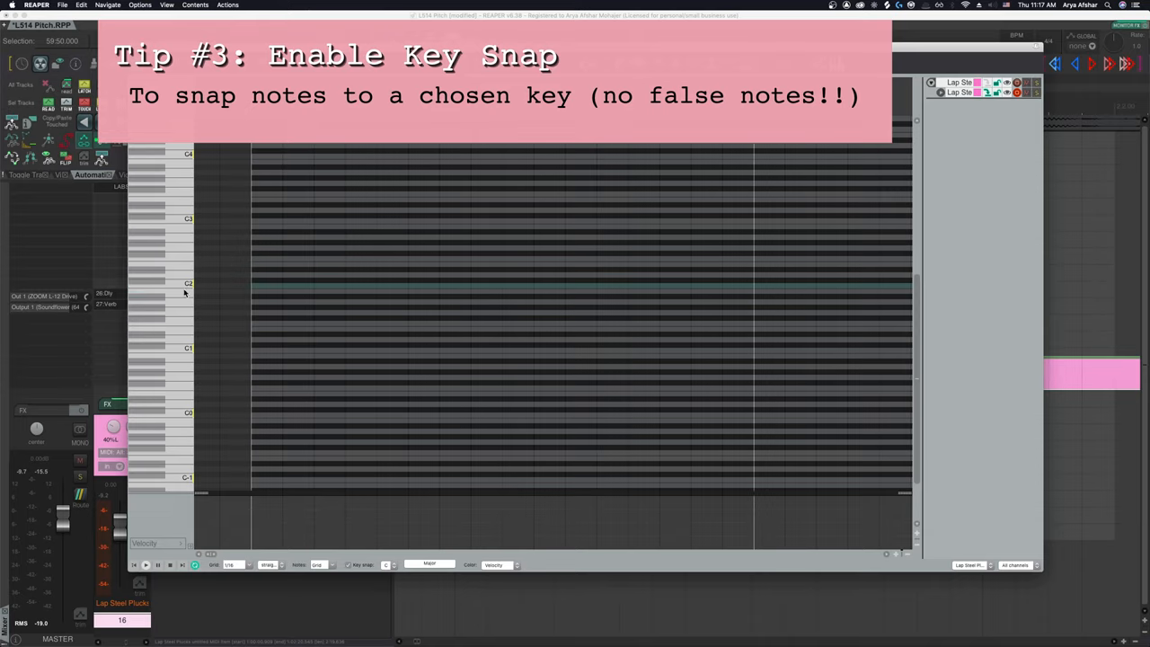
left_click(266, 285)
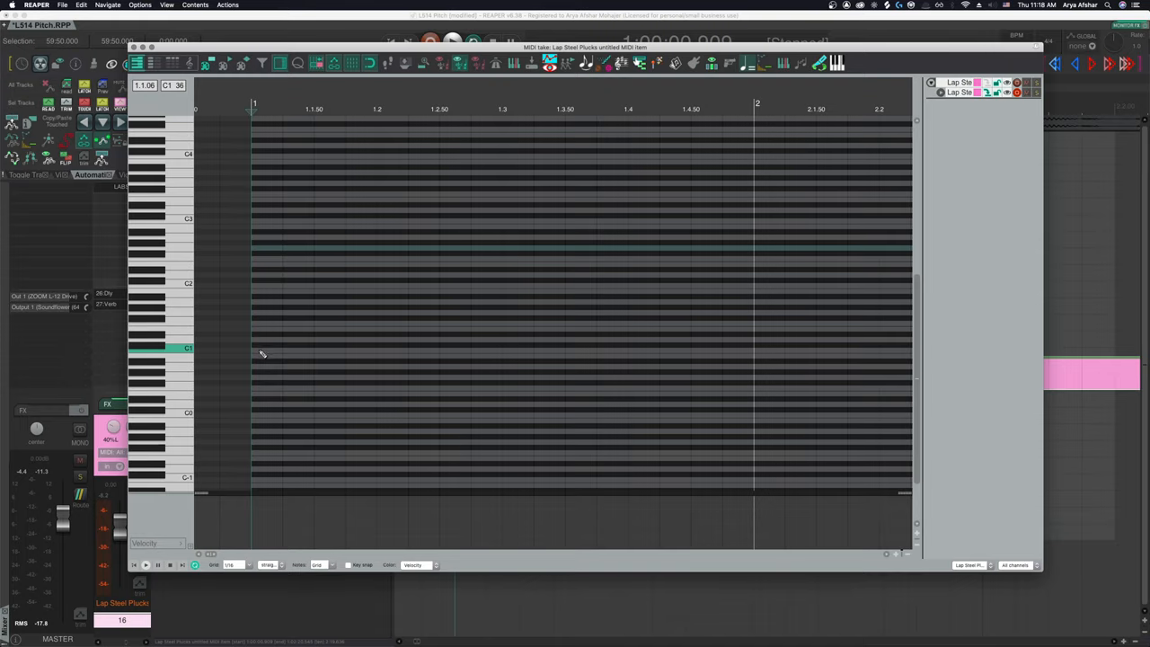
Draw the first short note at the start of the Lap Steel MIDI item.
left_click(266, 286)
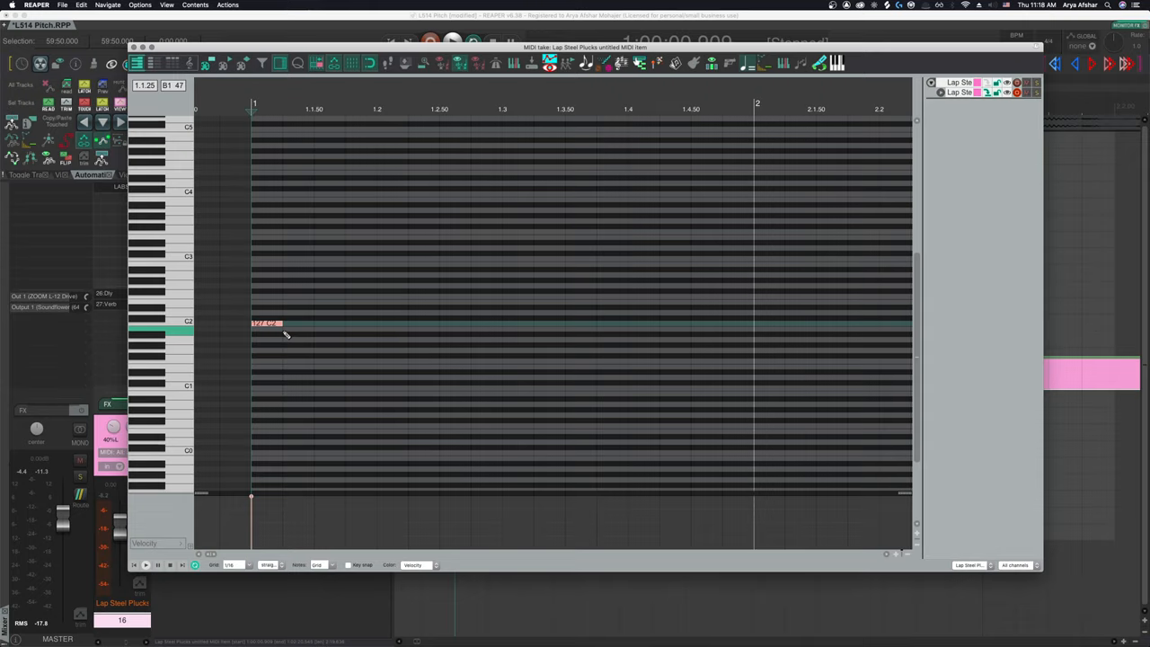
mouse_move(284, 338)
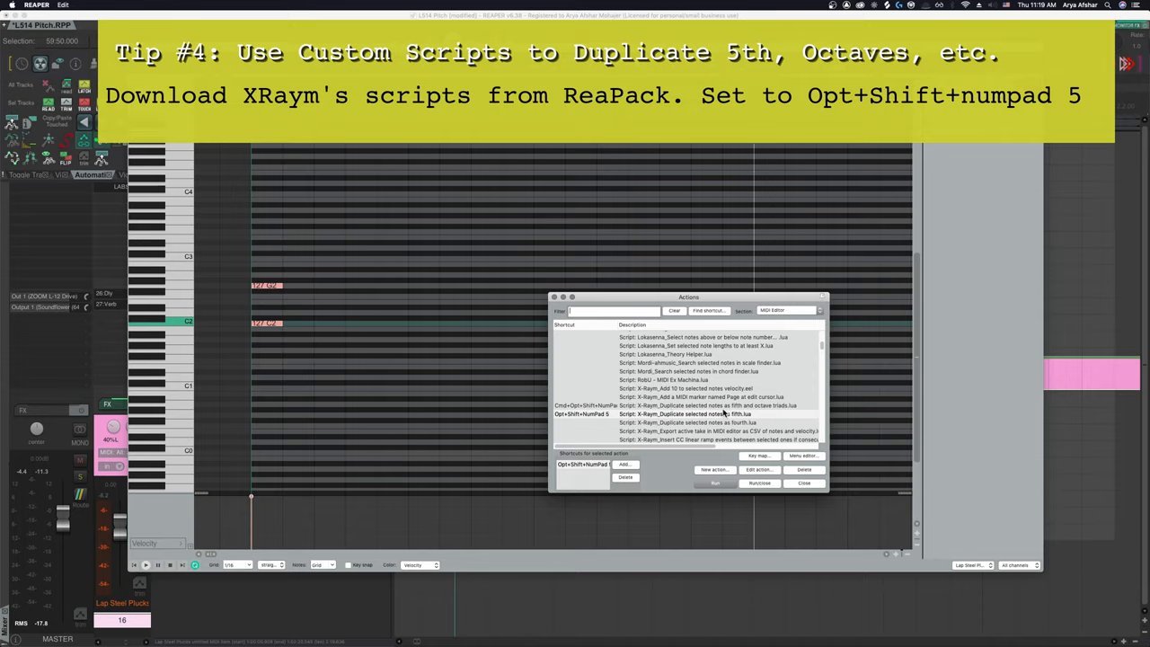
mouse_move(772, 409)
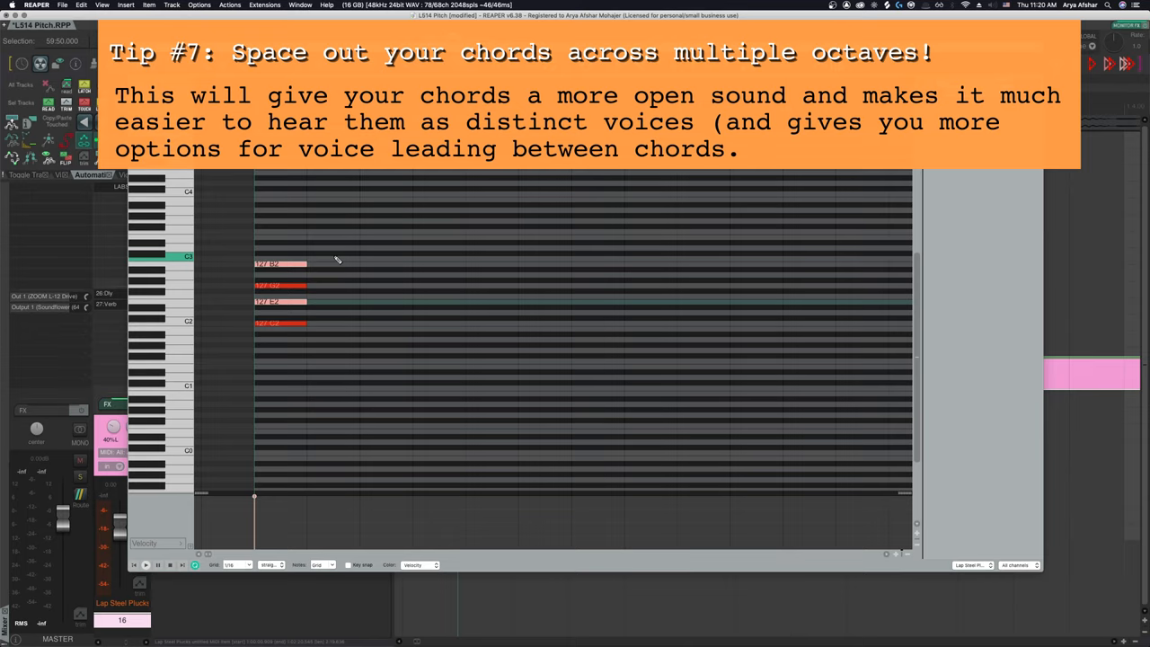
Scroll the piano roll down to reach lower octaves for spreading the chord.
scroll("down", 3)
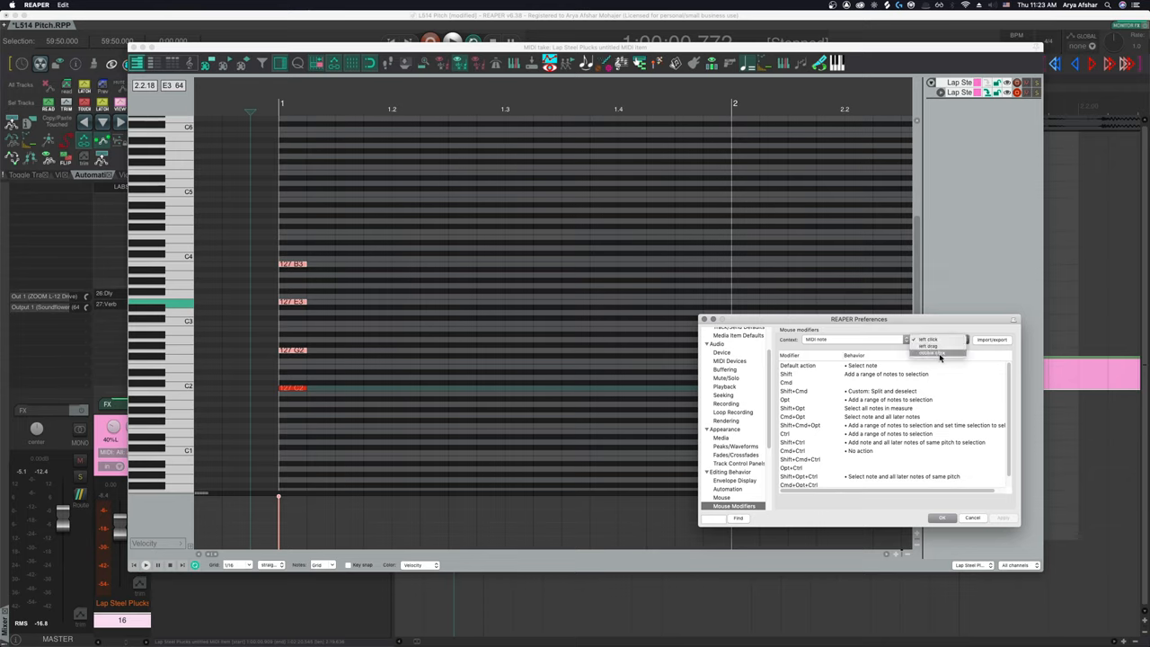
Set MIDI note left drag with Cmd+Opt+Shift to 'Stretch note positions' and confirm with OK.
left_click(937, 338)
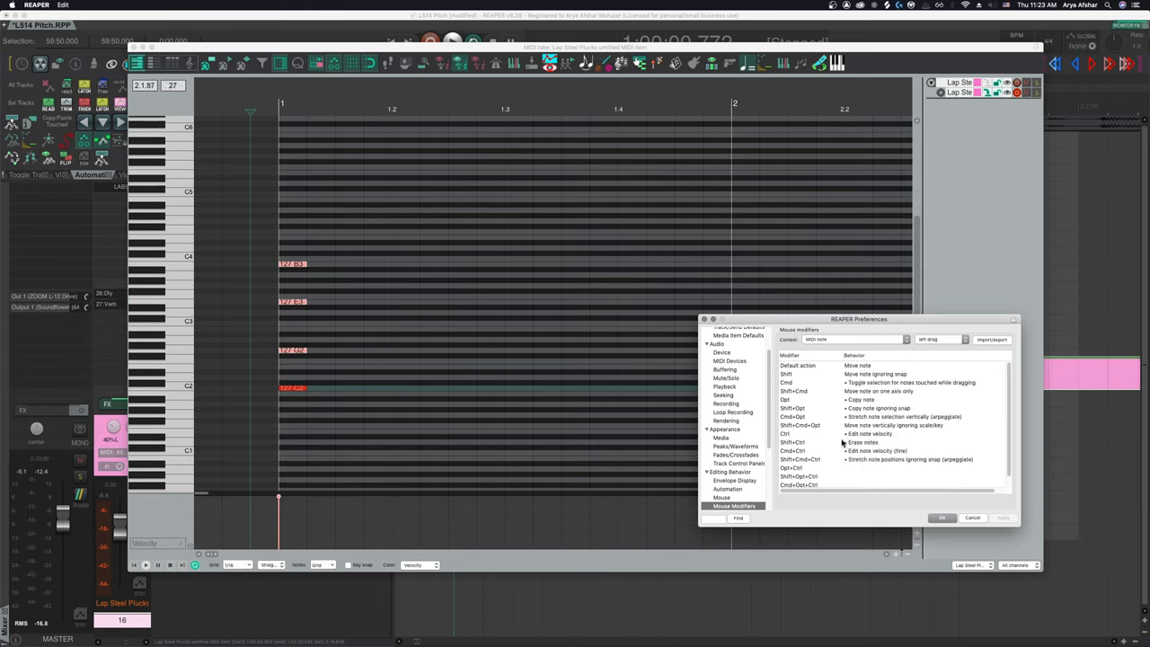
mouse_move(844, 460)
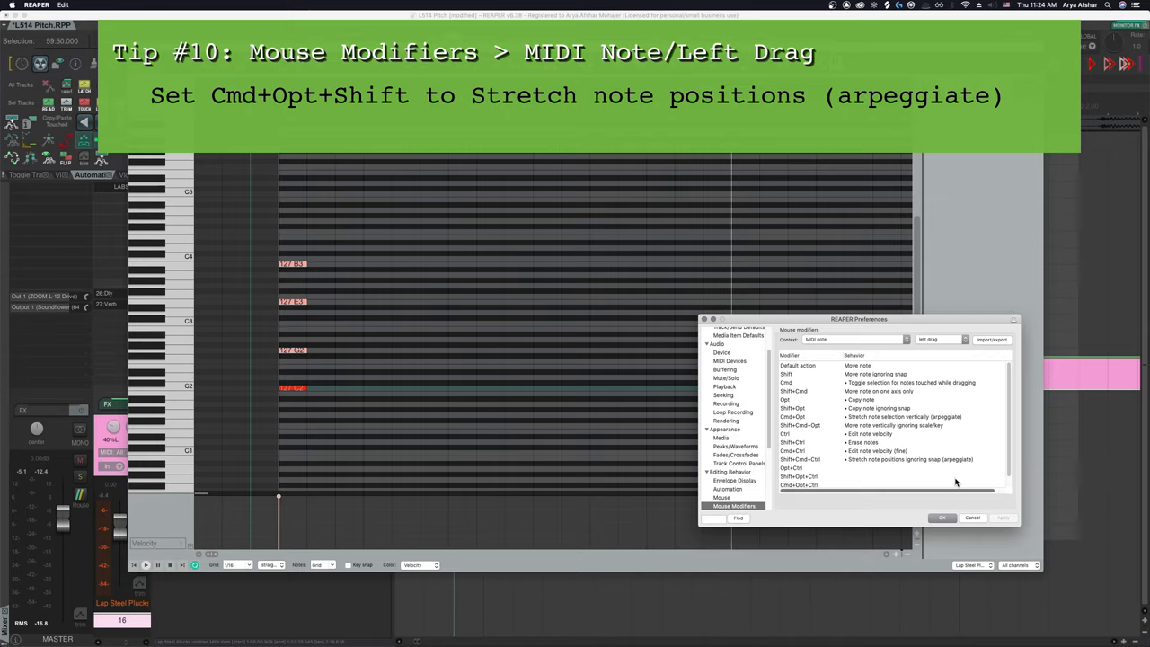
left_click(941, 518)
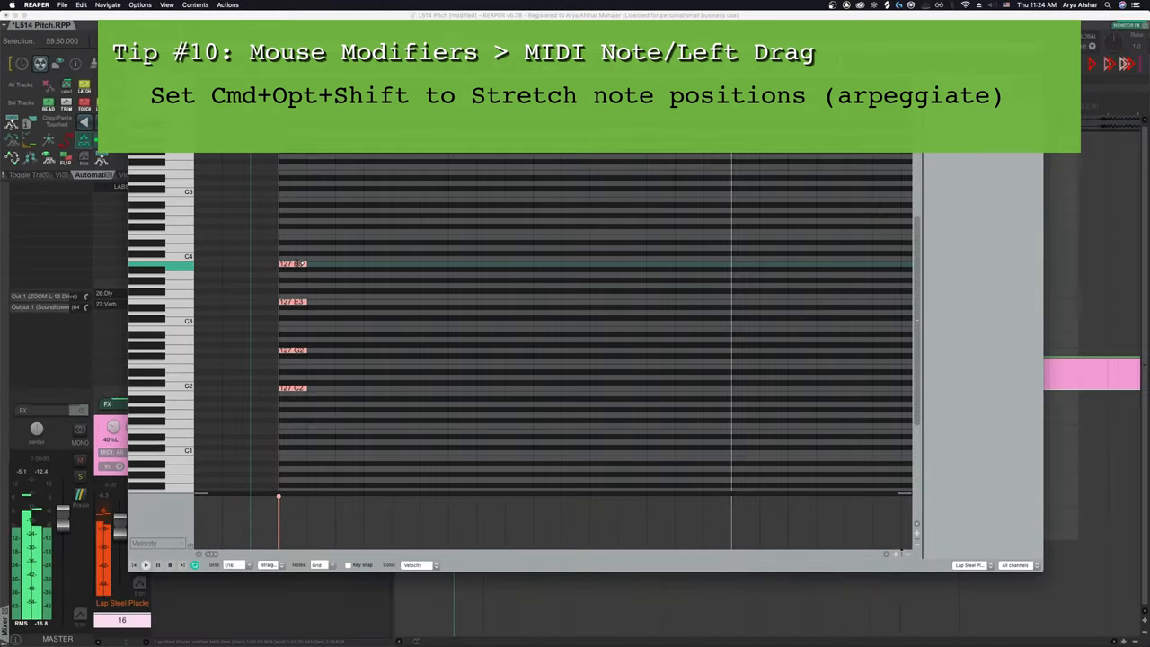
left_click_drag(278, 262, 393, 263)
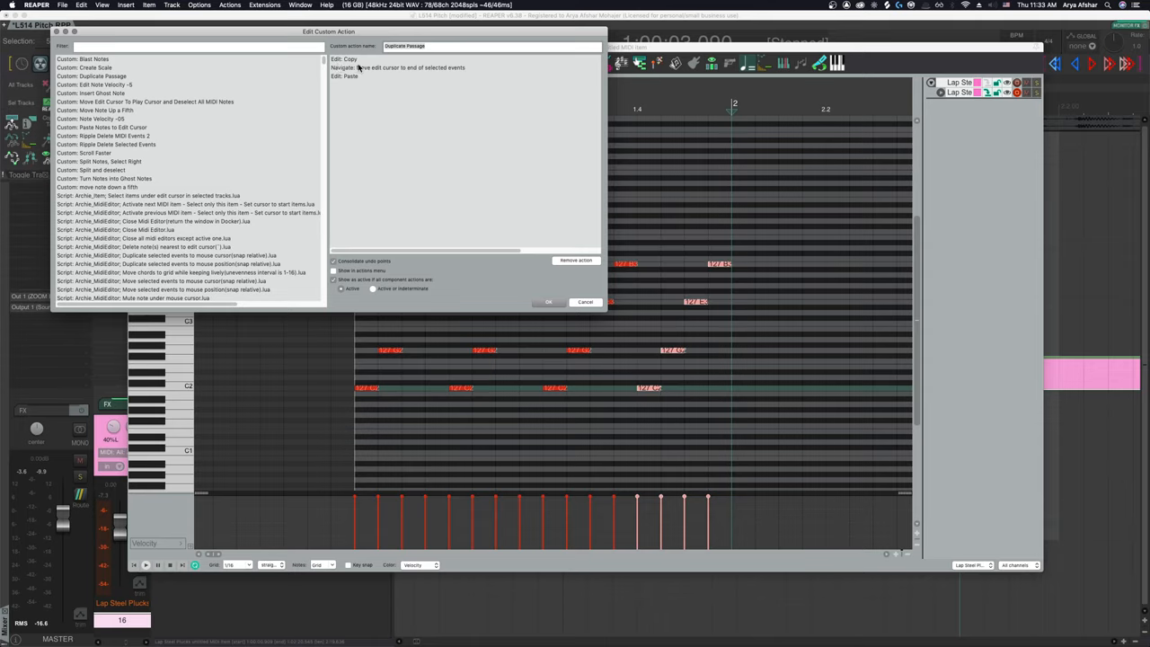
mouse_move(369, 76)
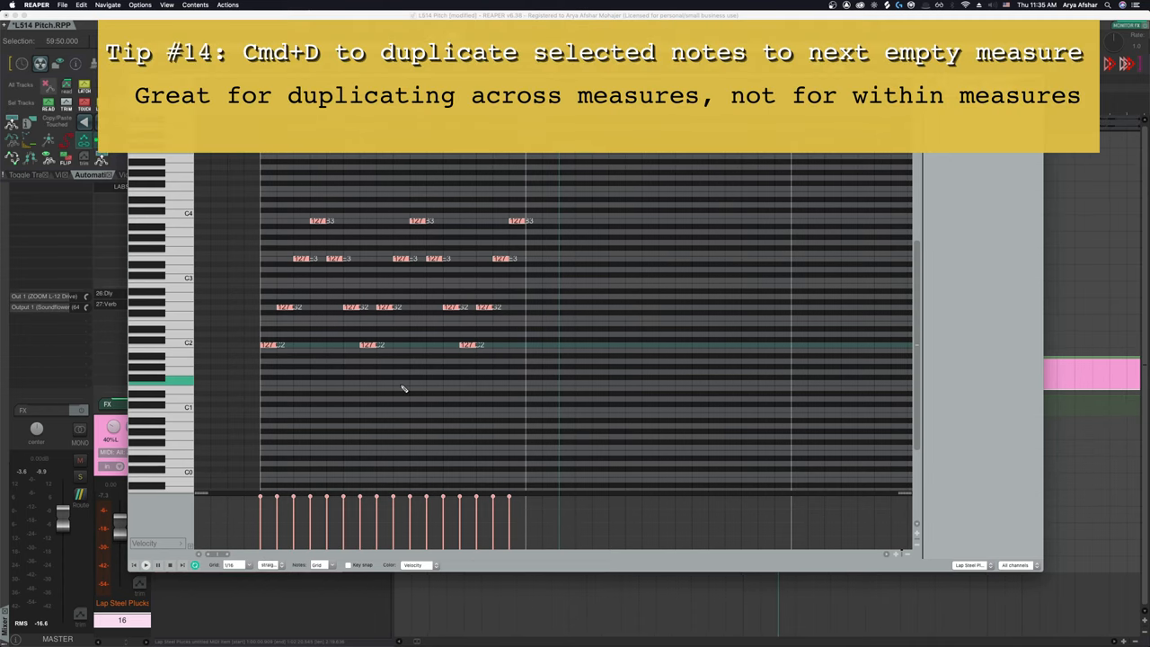
Duplicate the selected arpeggio notes into the next measure with Cmd+D.
key("cmd+d")
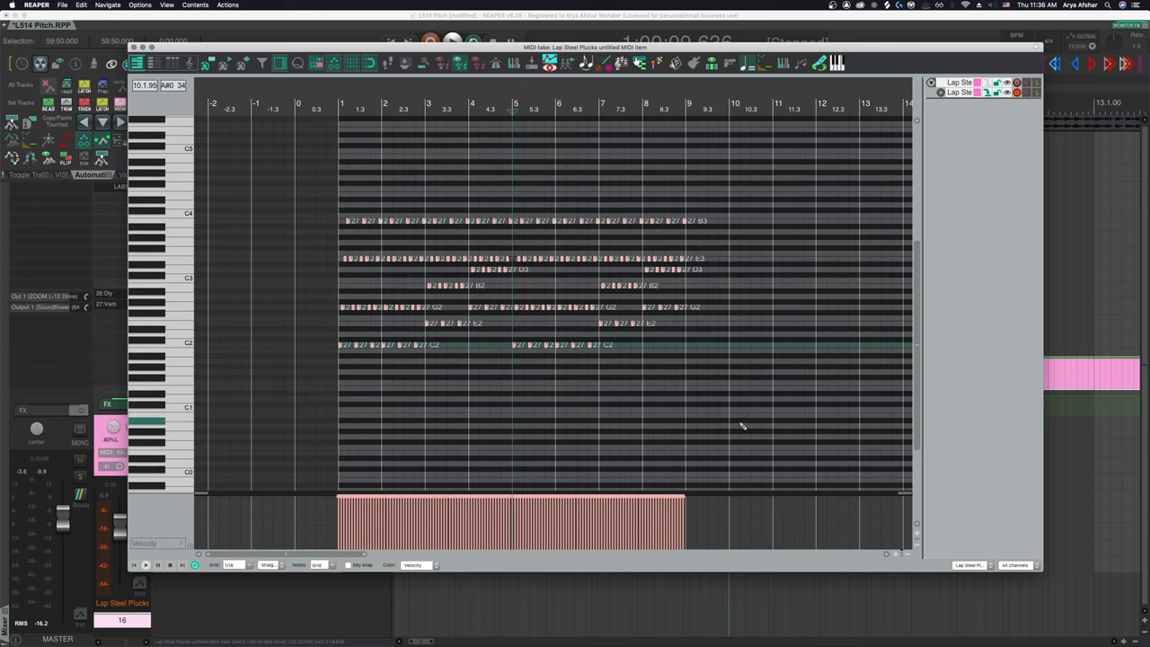
In Humanize Notes, raise the Timing and Velocity randomization sliders for the selected notes.
key("h")
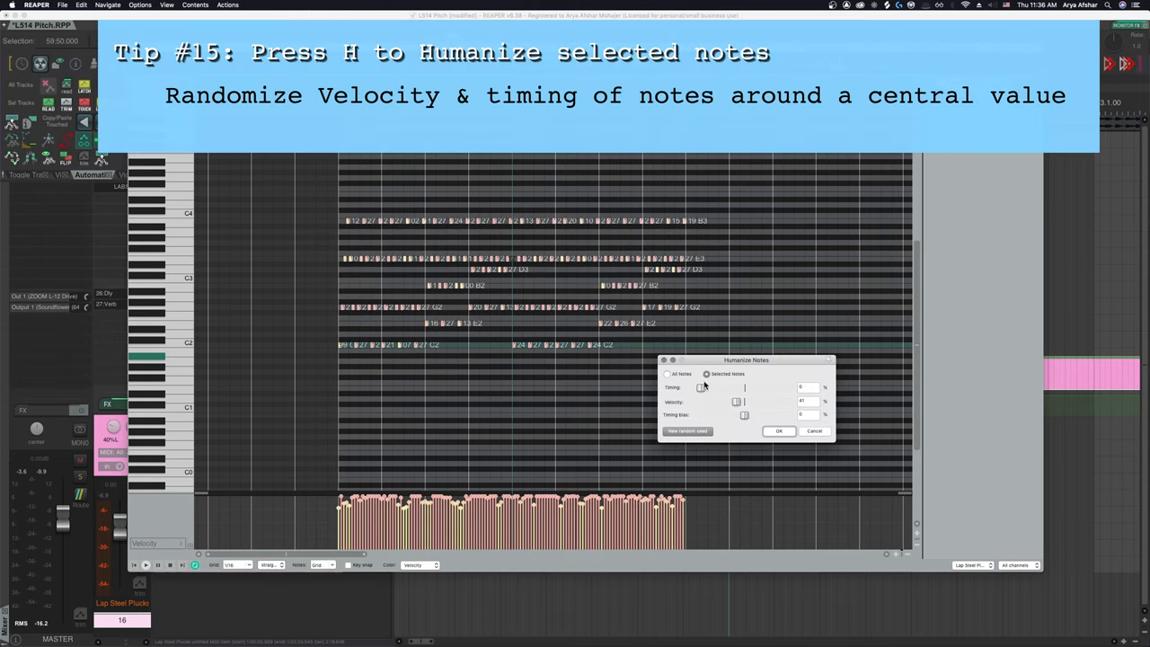
mouse_move(688, 404)
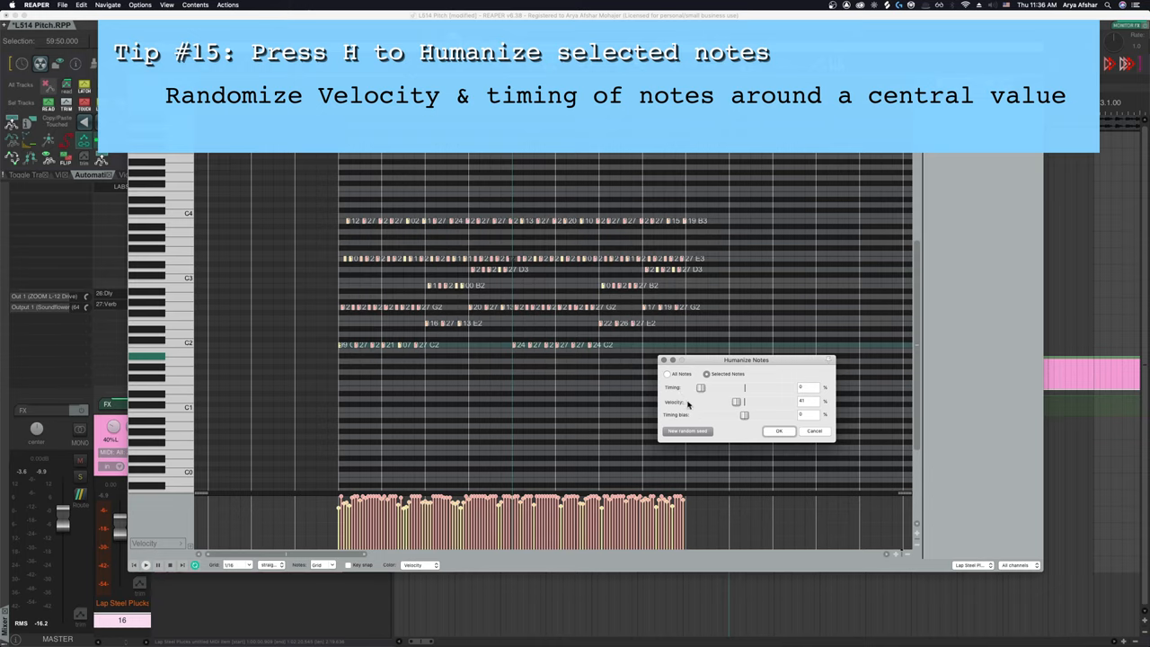
mouse_move(727, 391)
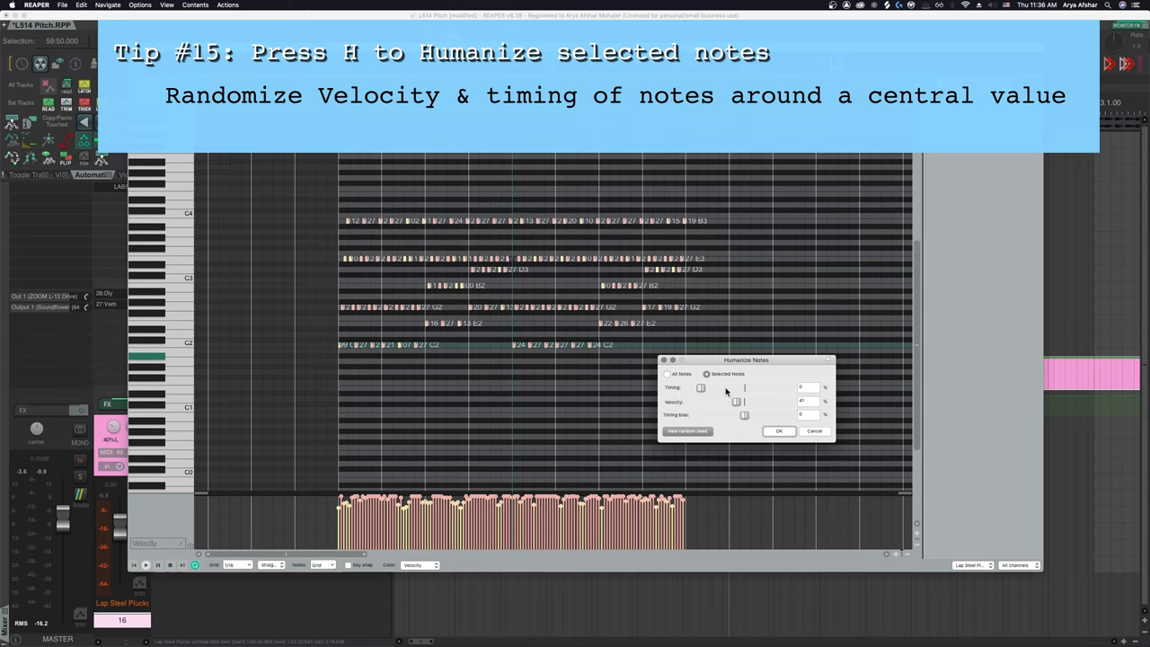
left_click_drag(700, 388, 740, 387)
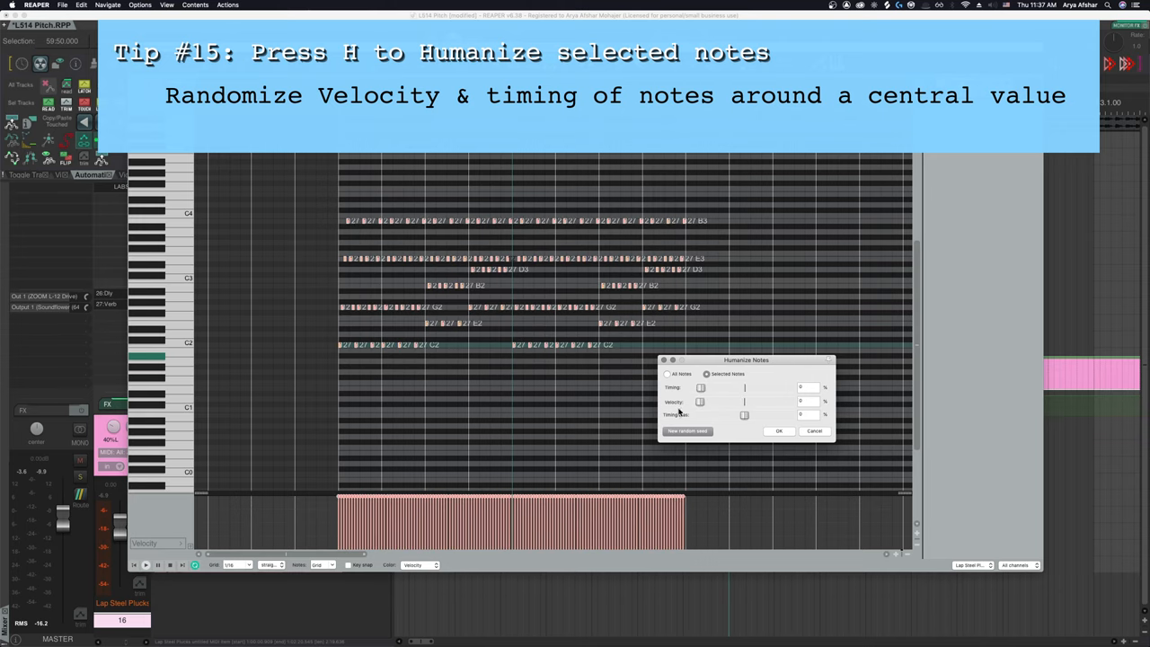
left_click_drag(701, 402, 715, 403)
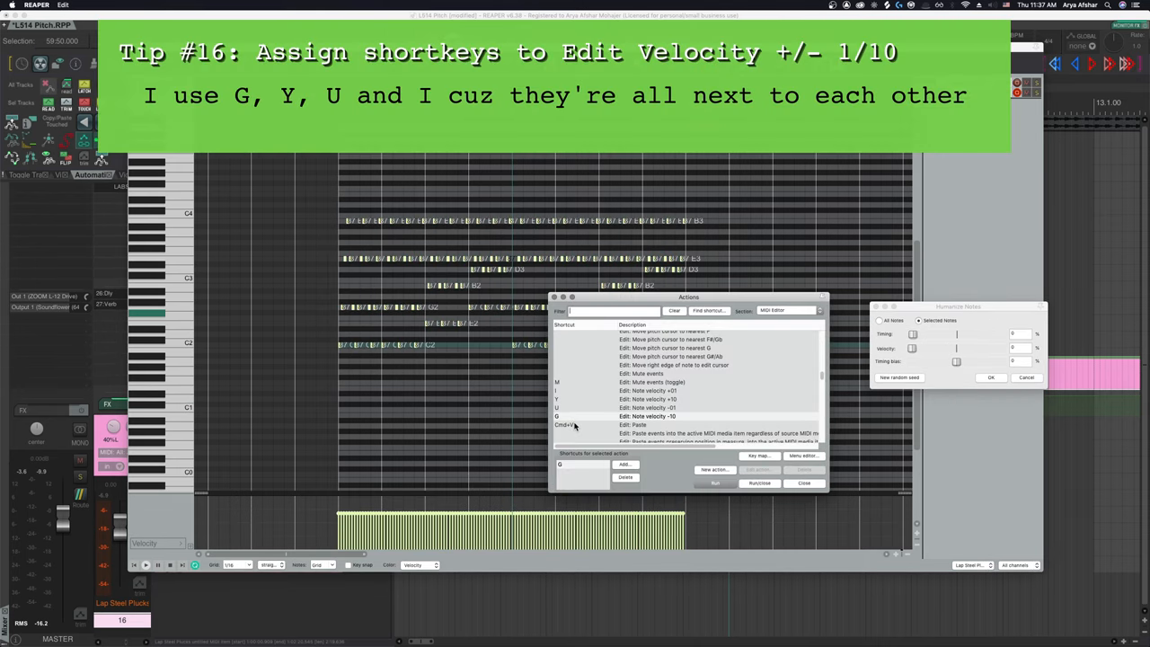
mouse_move(573, 425)
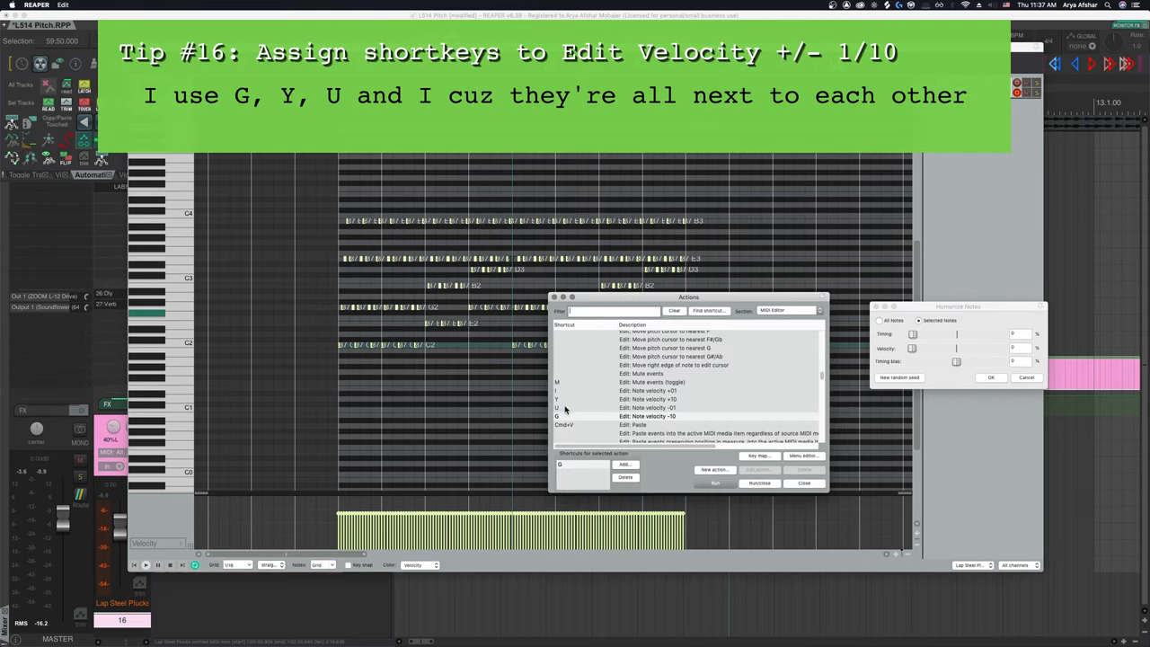
mouse_move(567, 359)
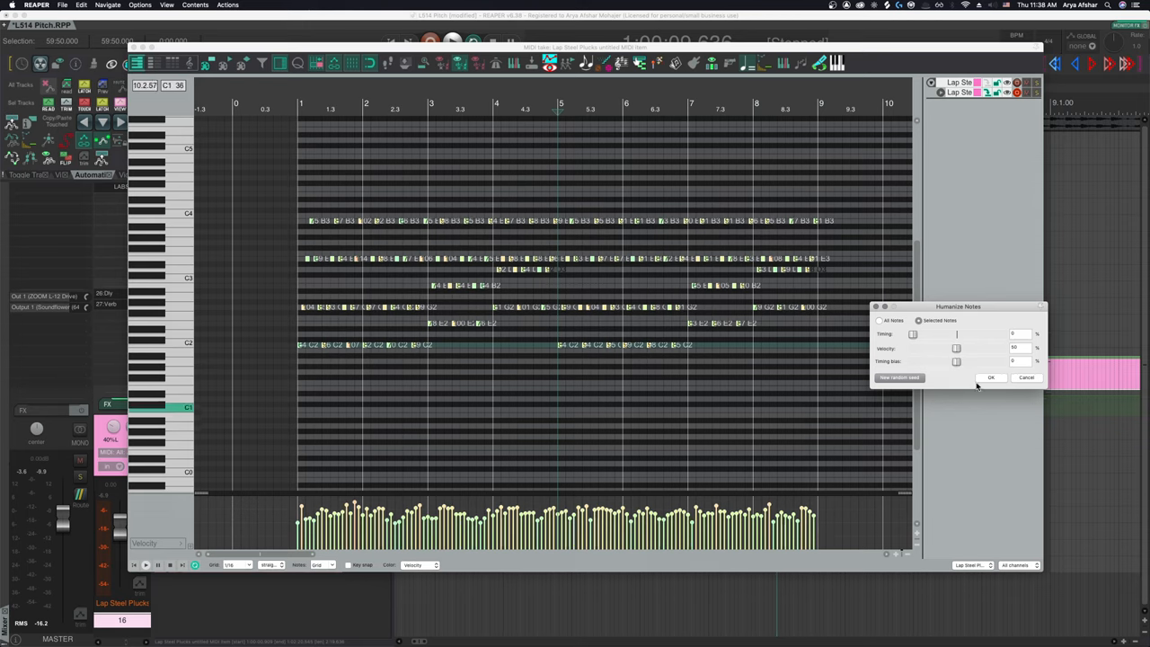
Apply the humanize settings with OK, then bring up the MIDI event filter with F.
left_click(989, 377)
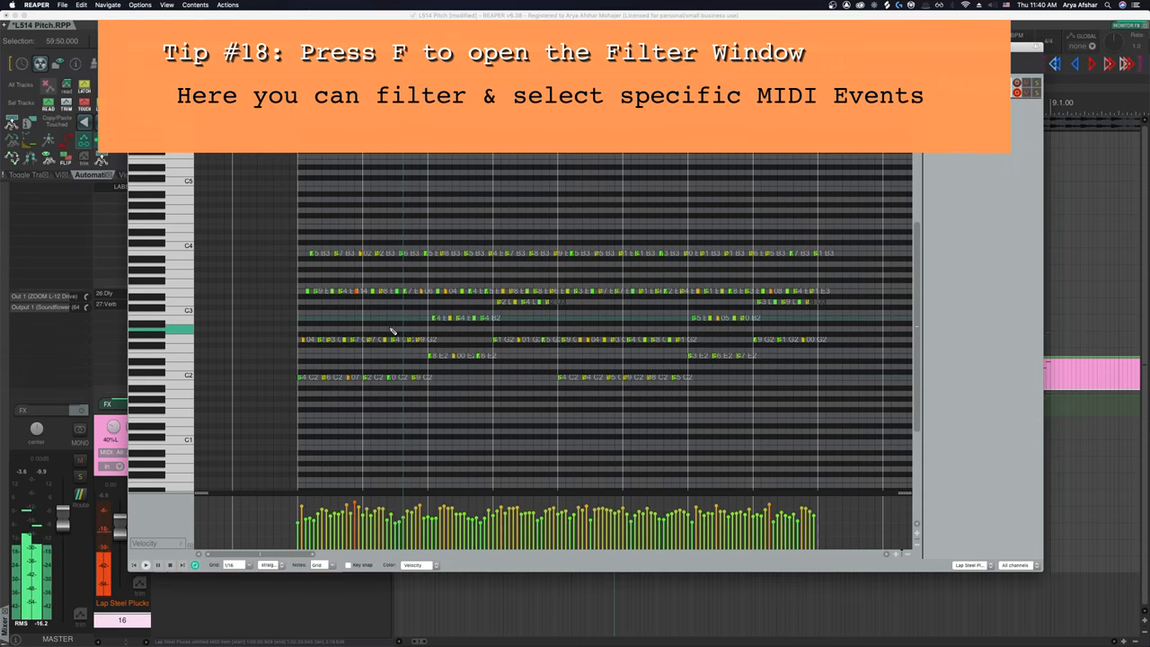
key("f")
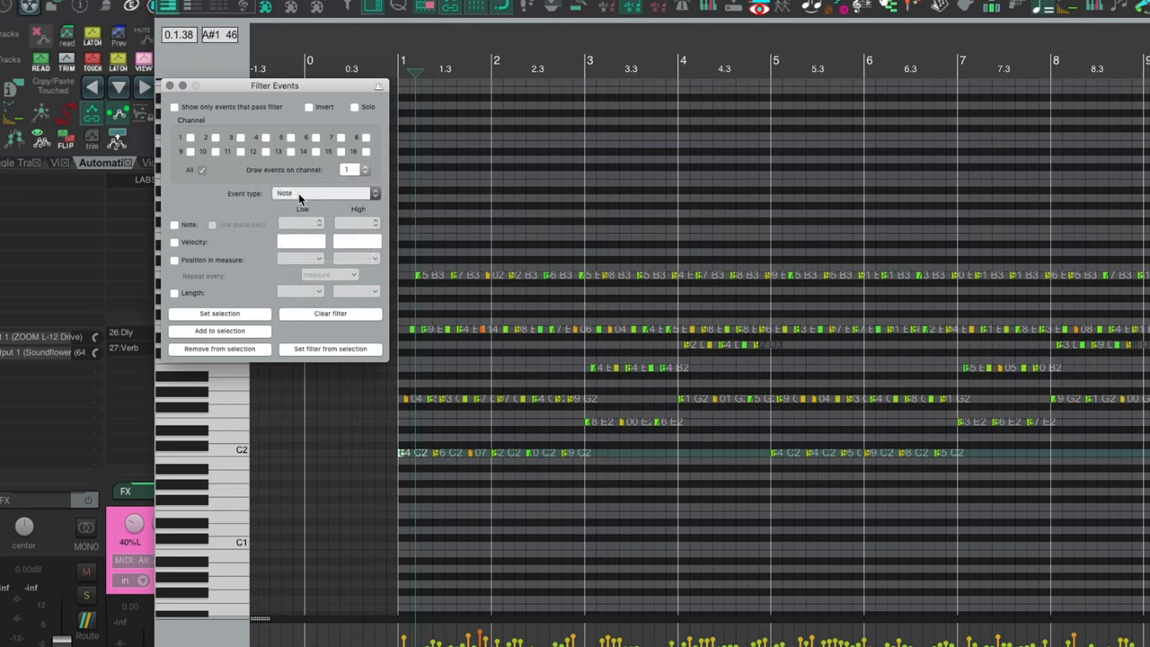
Choose the note event type and a measure subdivision in Filter Events.
left_click(176, 260)
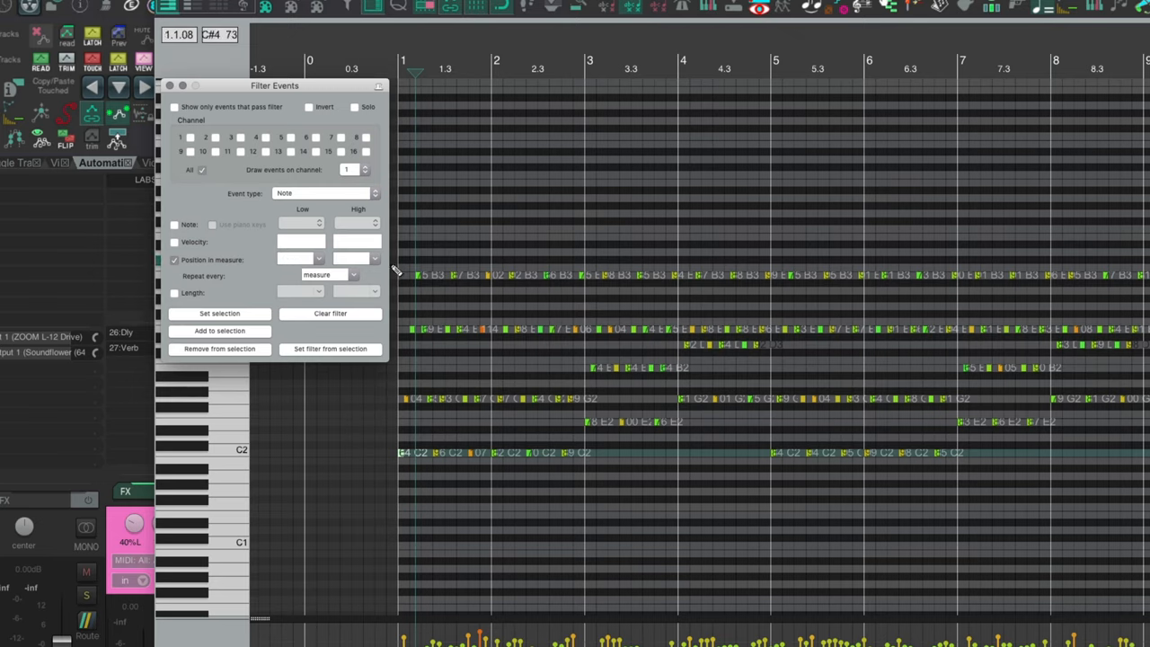
left_click(373, 259)
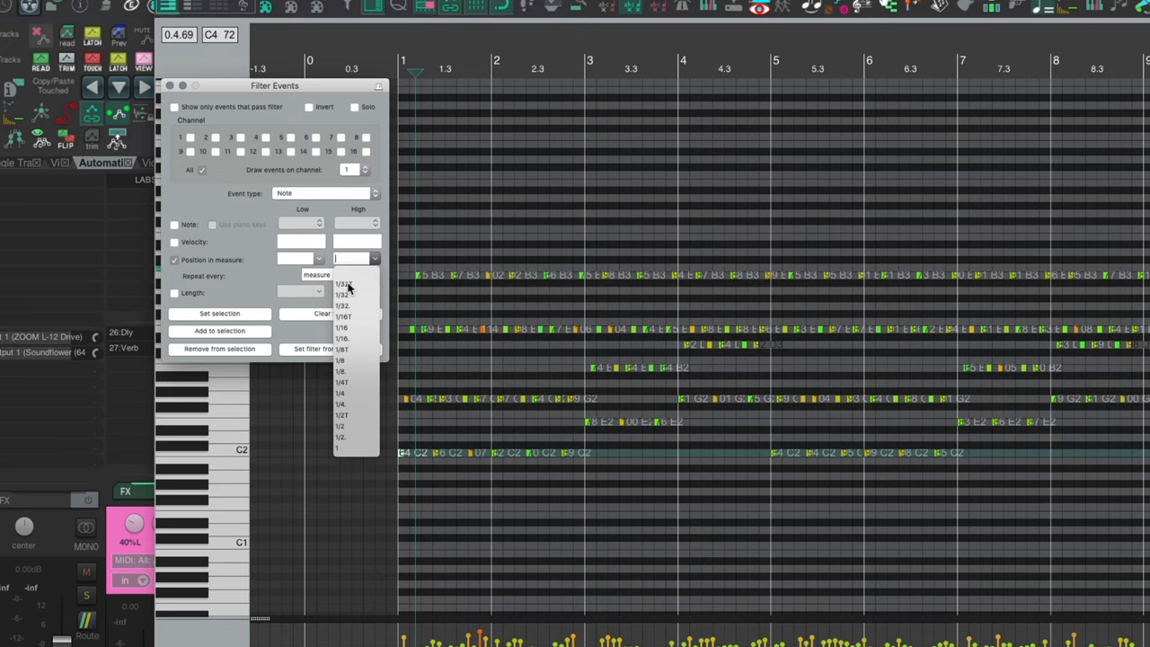
left_click(345, 284)
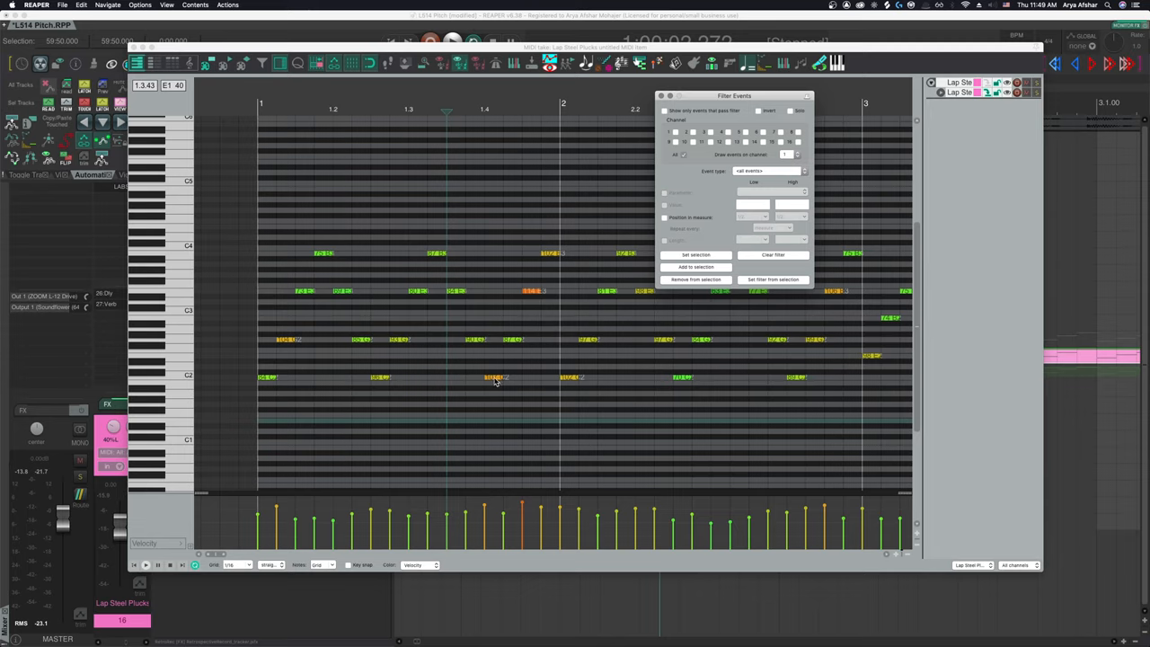
mouse_move(553, 266)
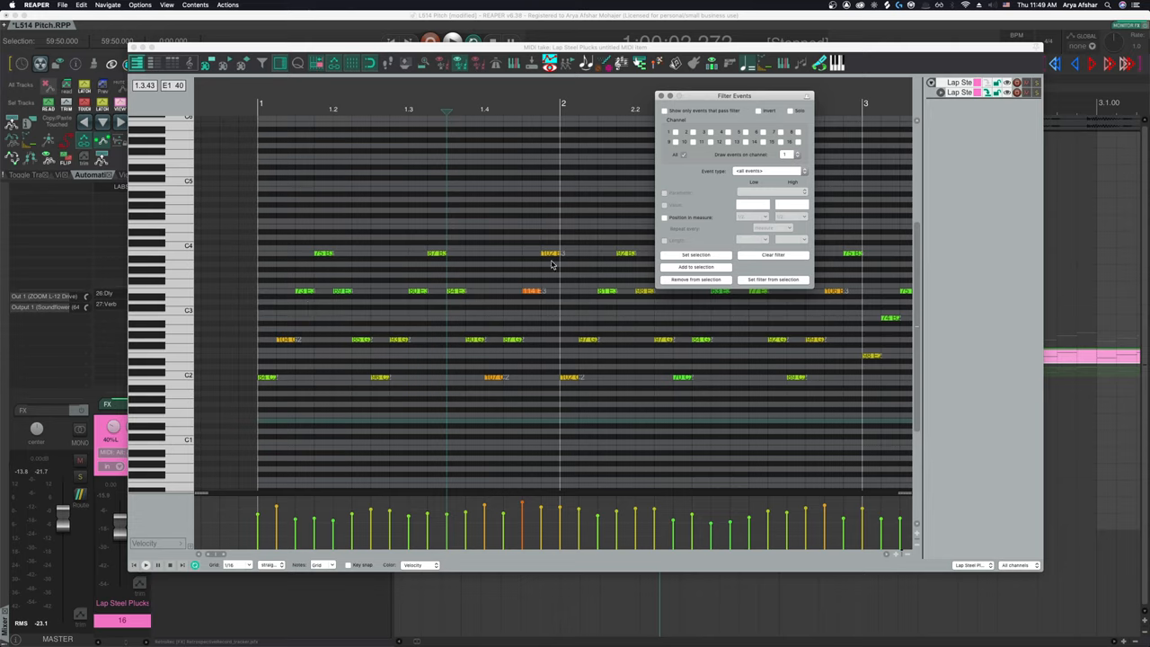
mouse_move(513, 347)
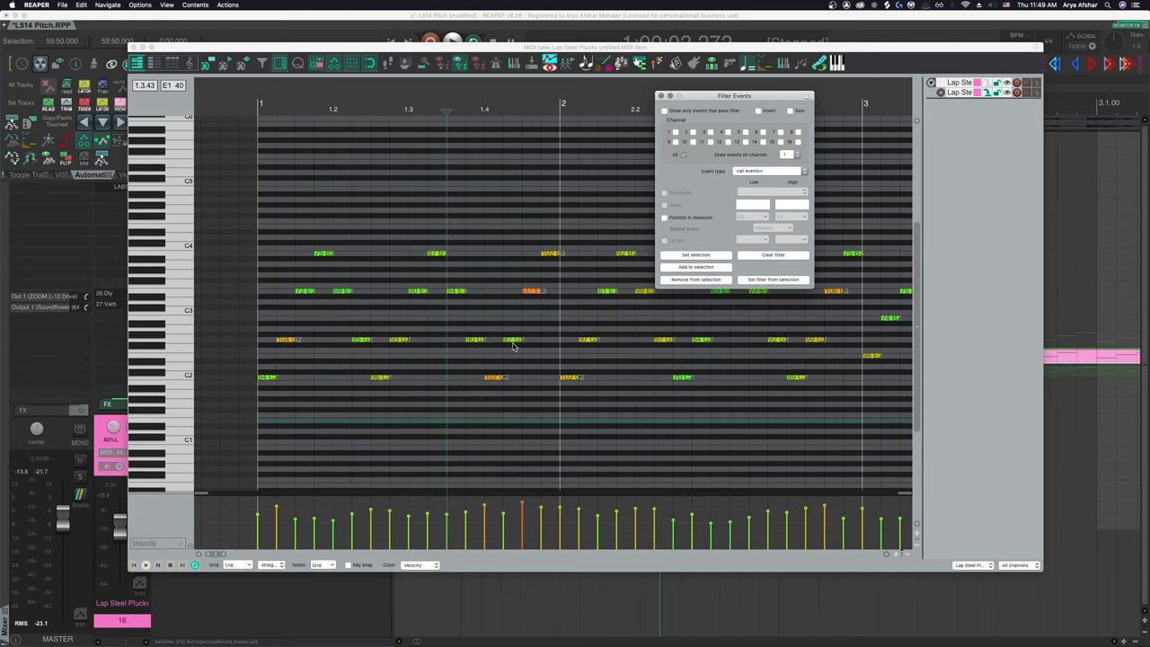
mouse_move(463, 377)
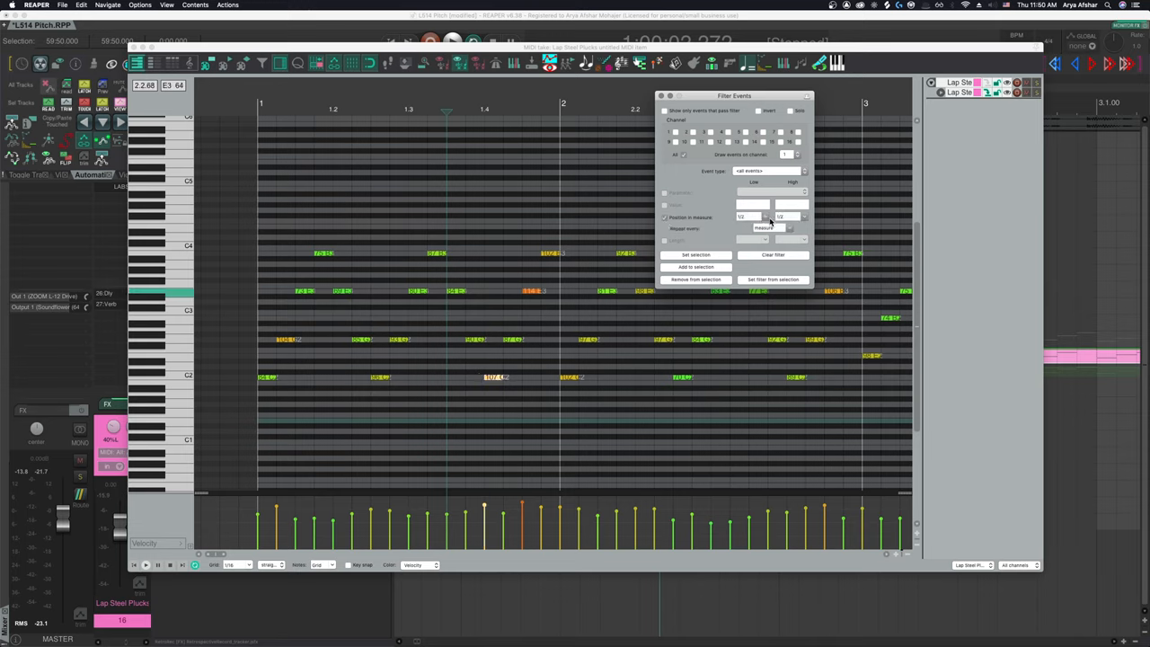
Filter notes by position in measure 1/4 and select the matching arpeggio notes.
left_click(750, 215)
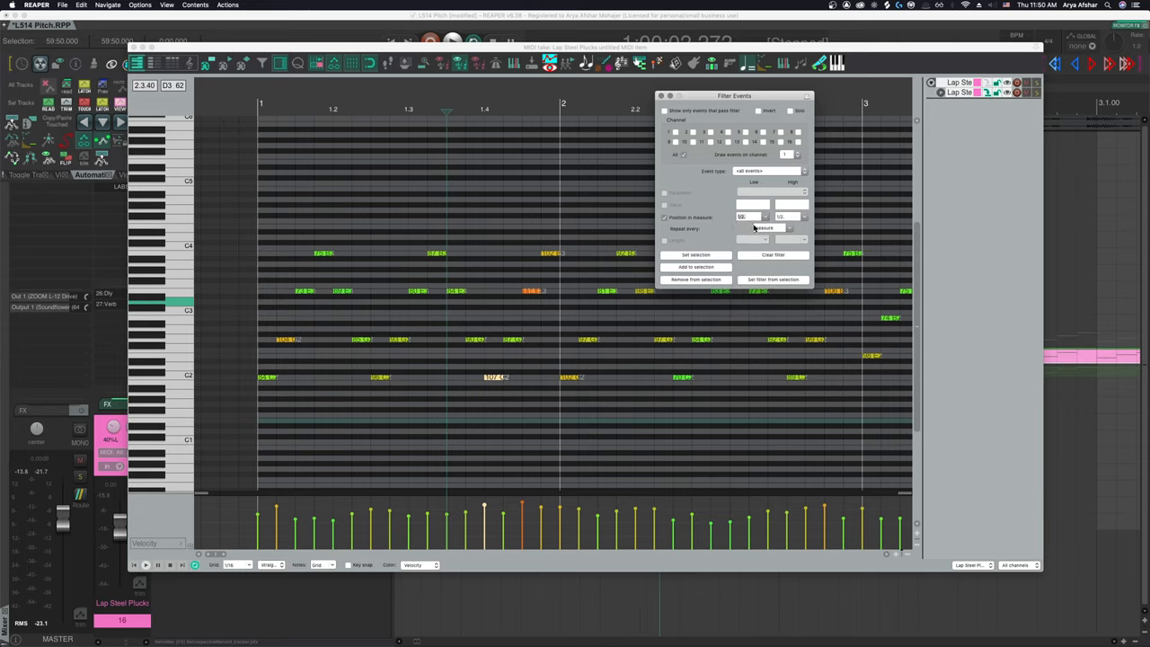
mouse_move(755, 224)
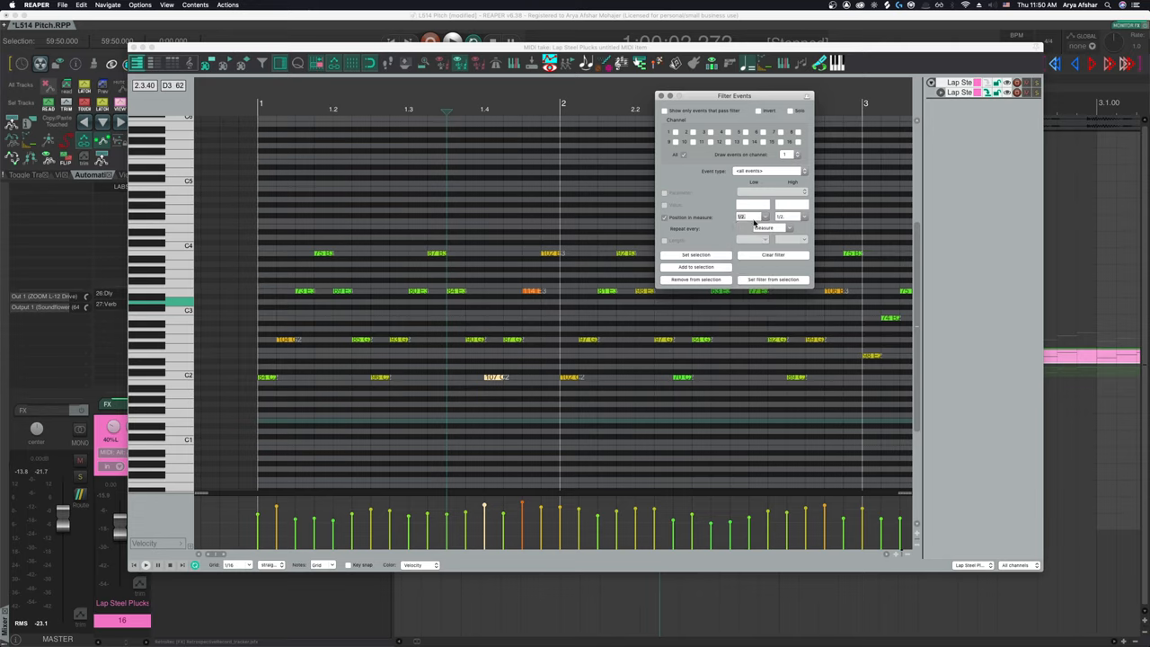
type("1/4")
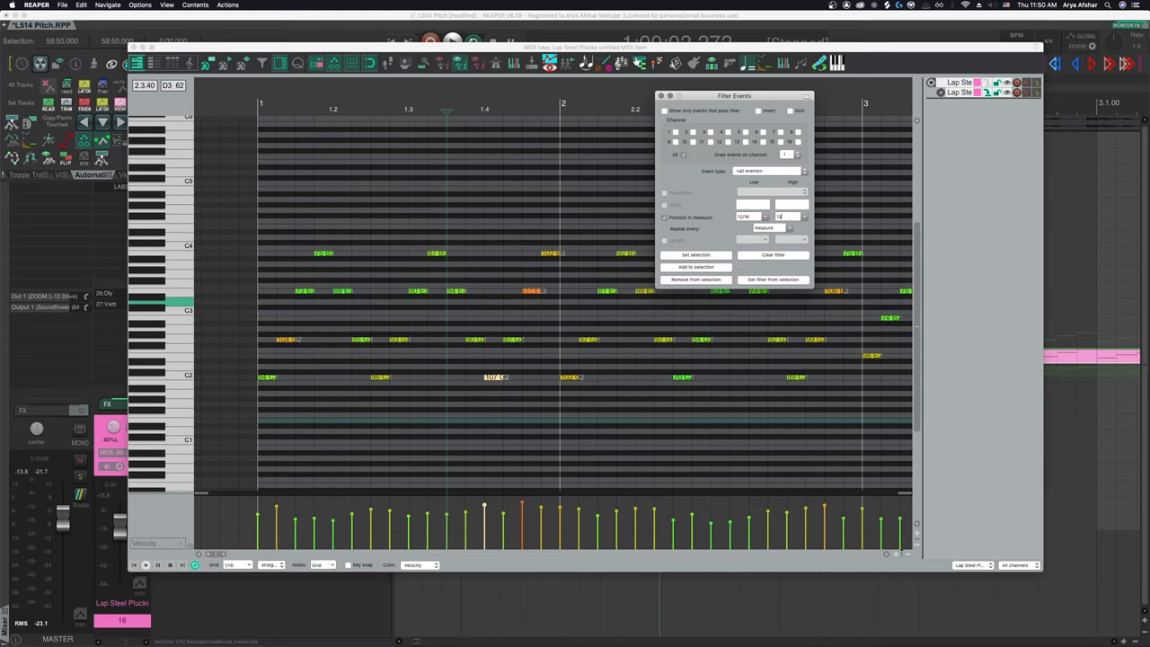
left_click(697, 255)
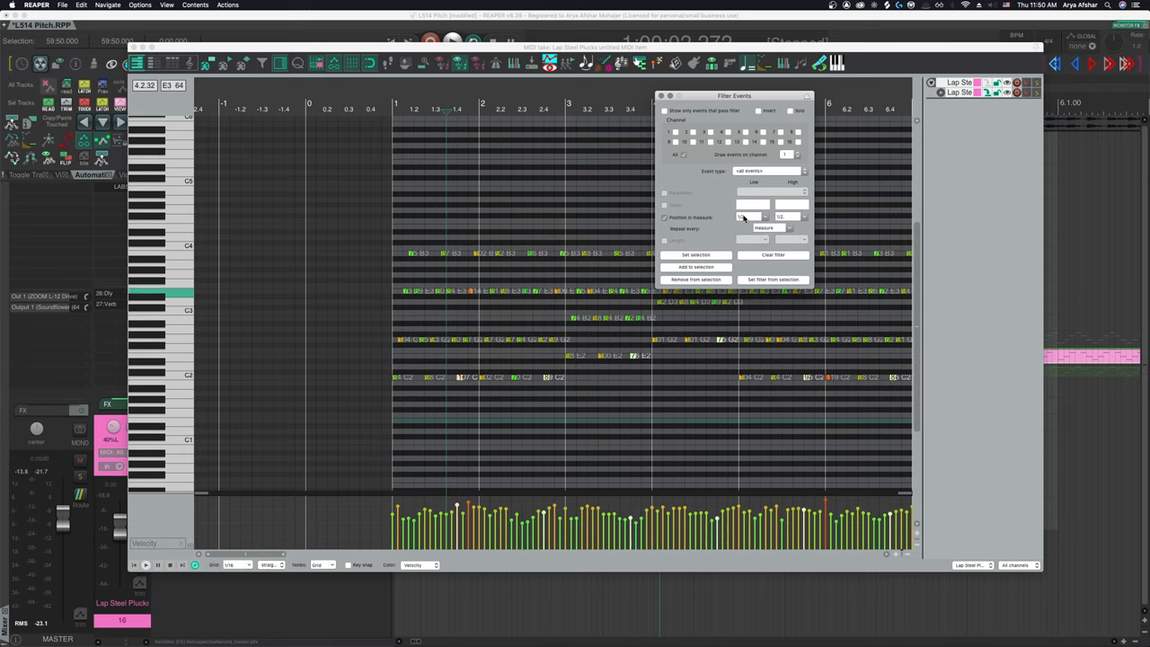
left_click(748, 215)
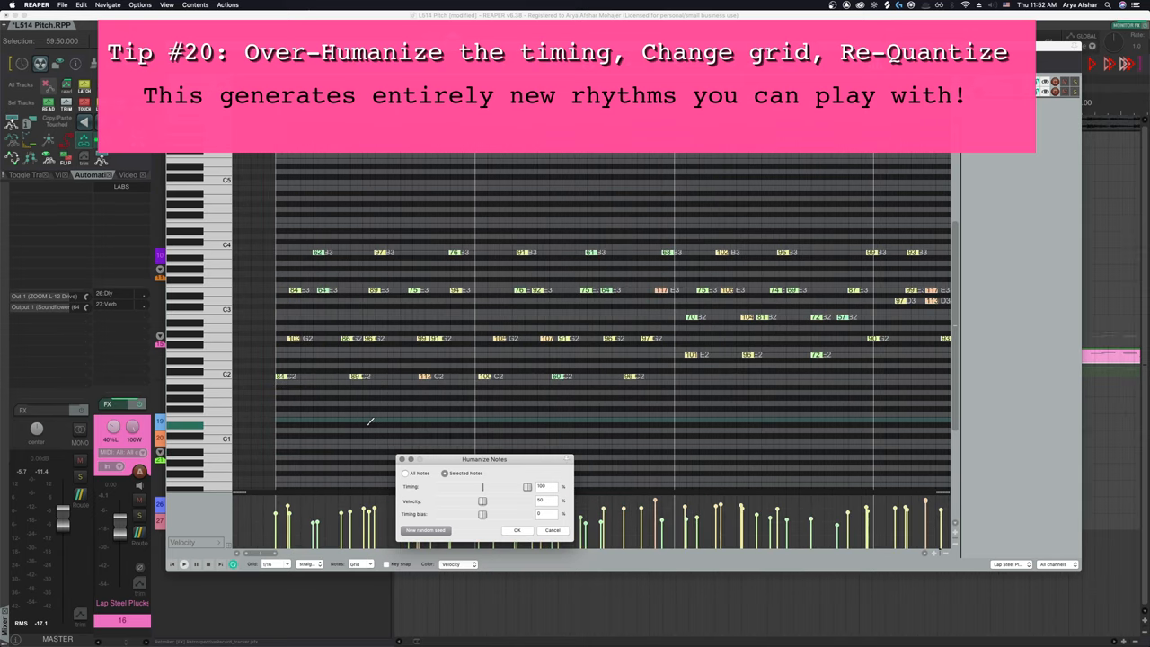
Humanize timing with adjusted bias, apply several passes, then confirm the scattered groove.
left_click(424, 529)
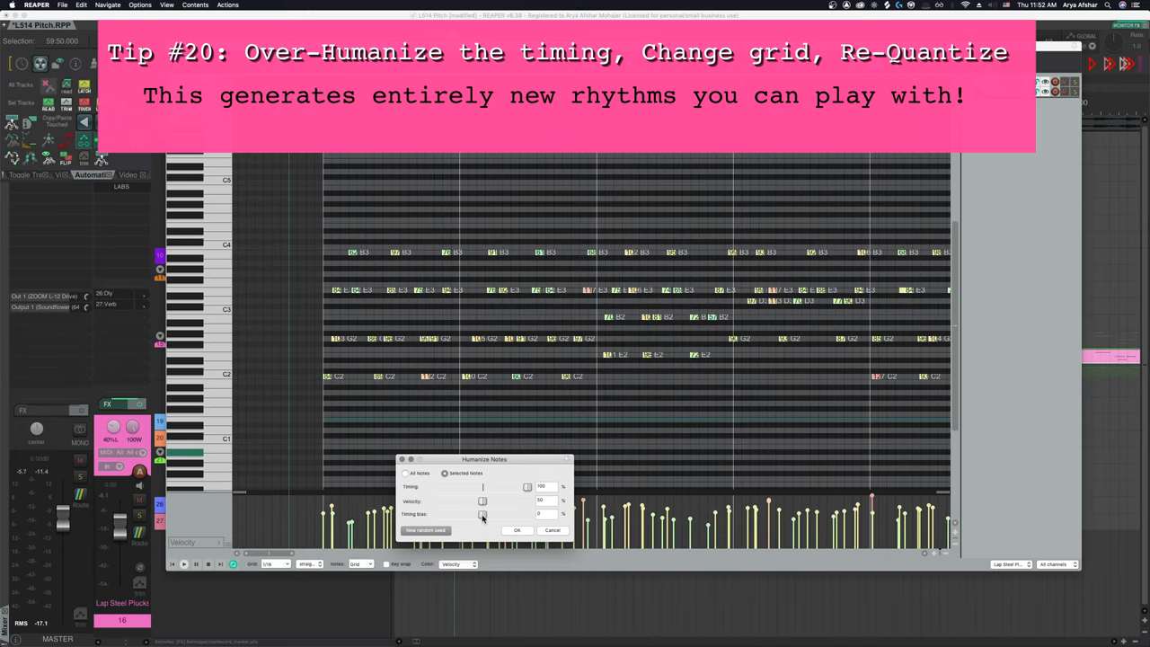
left_click_drag(481, 514, 439, 514)
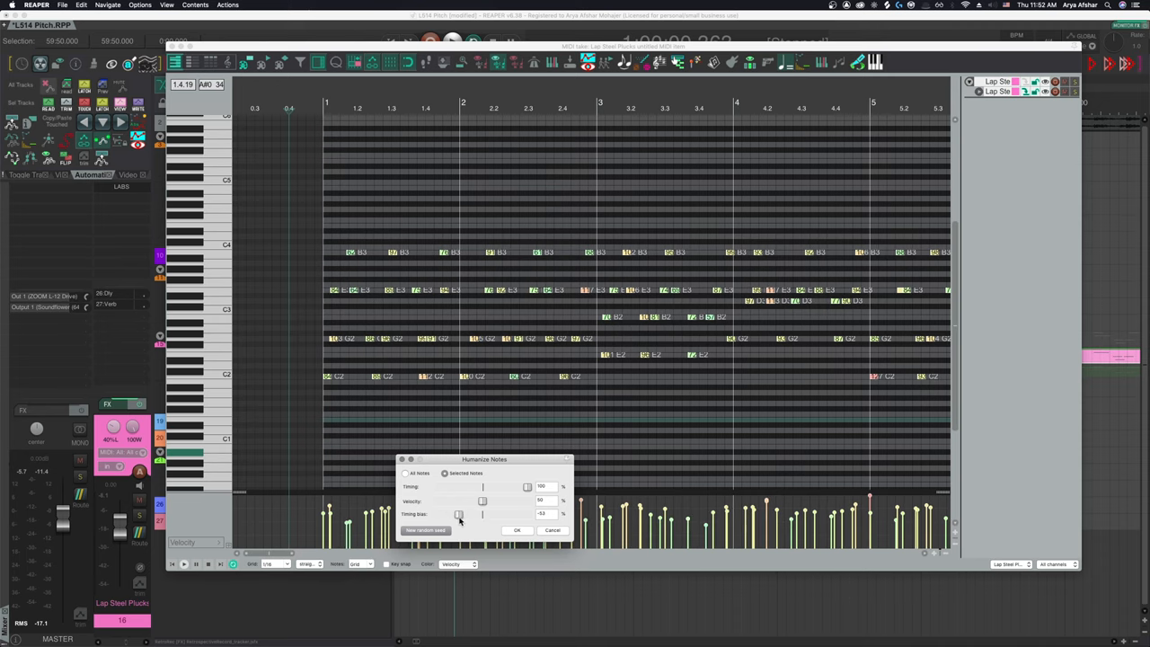
left_click_drag(460, 514, 461, 514)
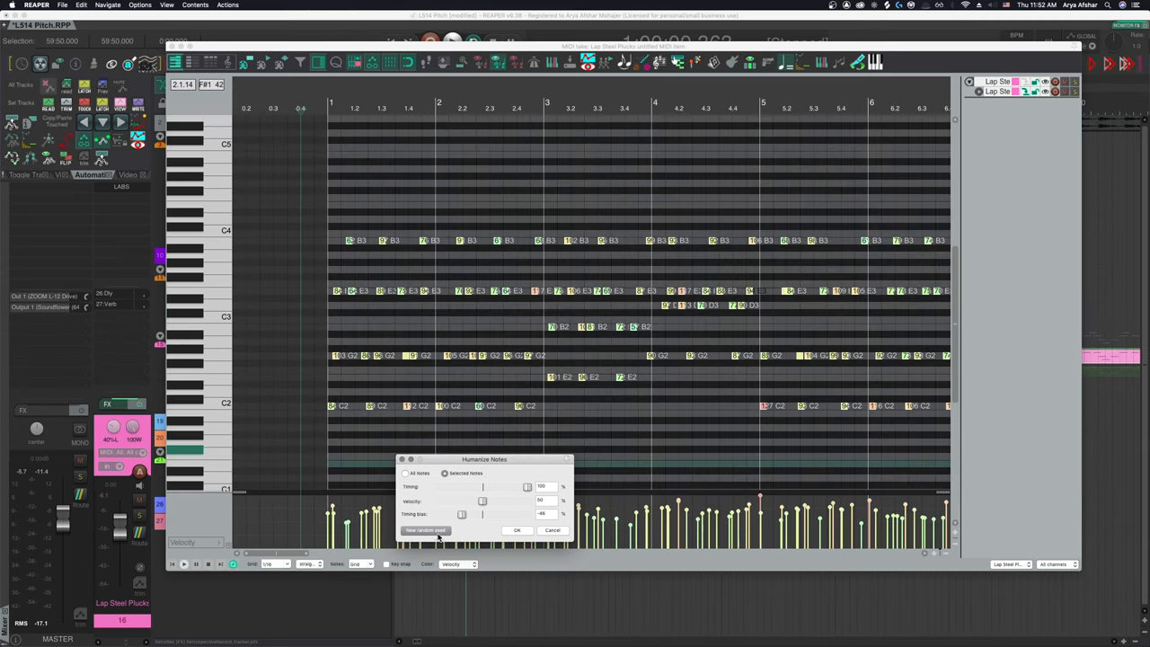
left_click(423, 530)
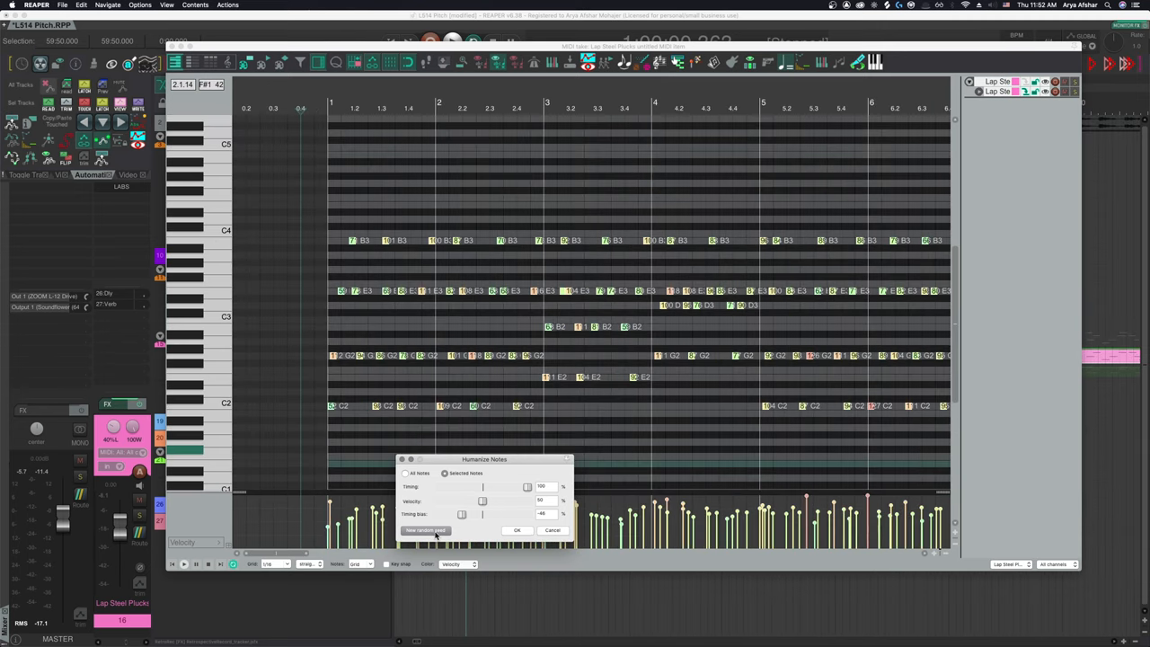
left_click(424, 528)
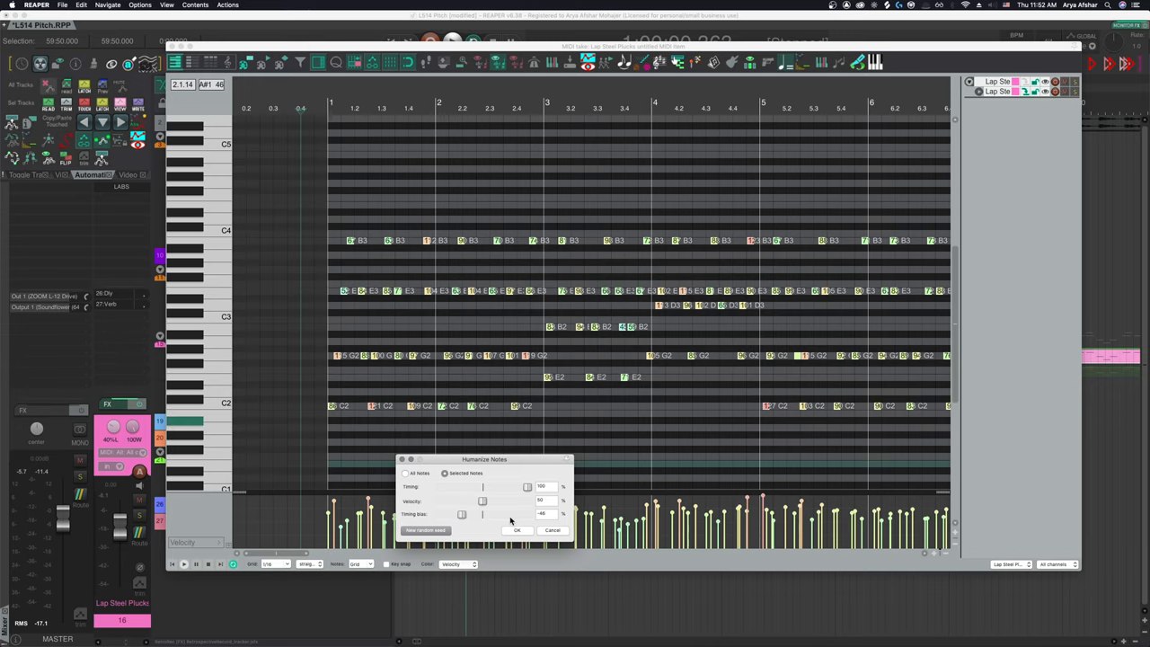
left_click(518, 528)
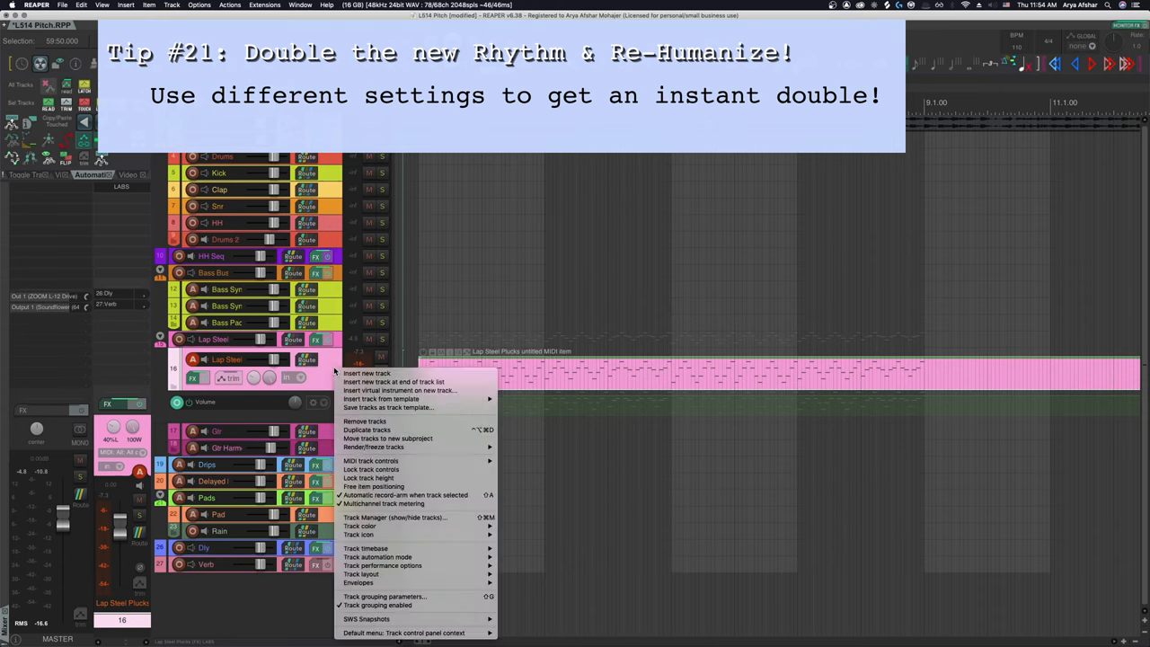
Duplicate the Lap Steel track and confirm humanizing the copy's notes.
left_click(366, 431)
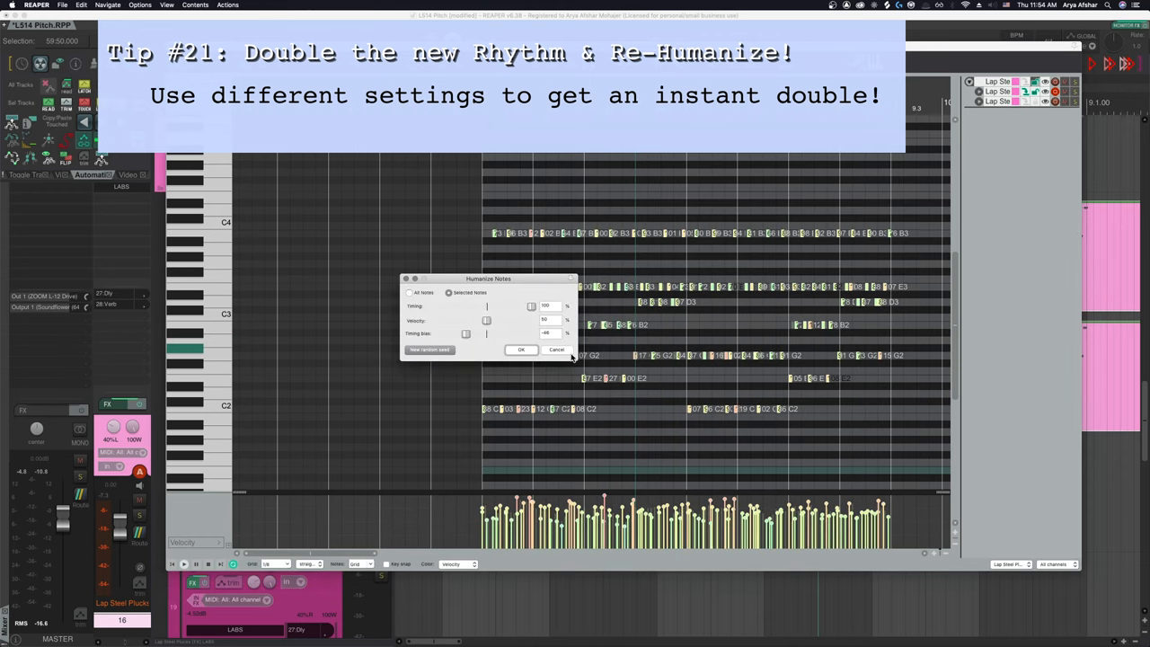
mouse_move(524, 350)
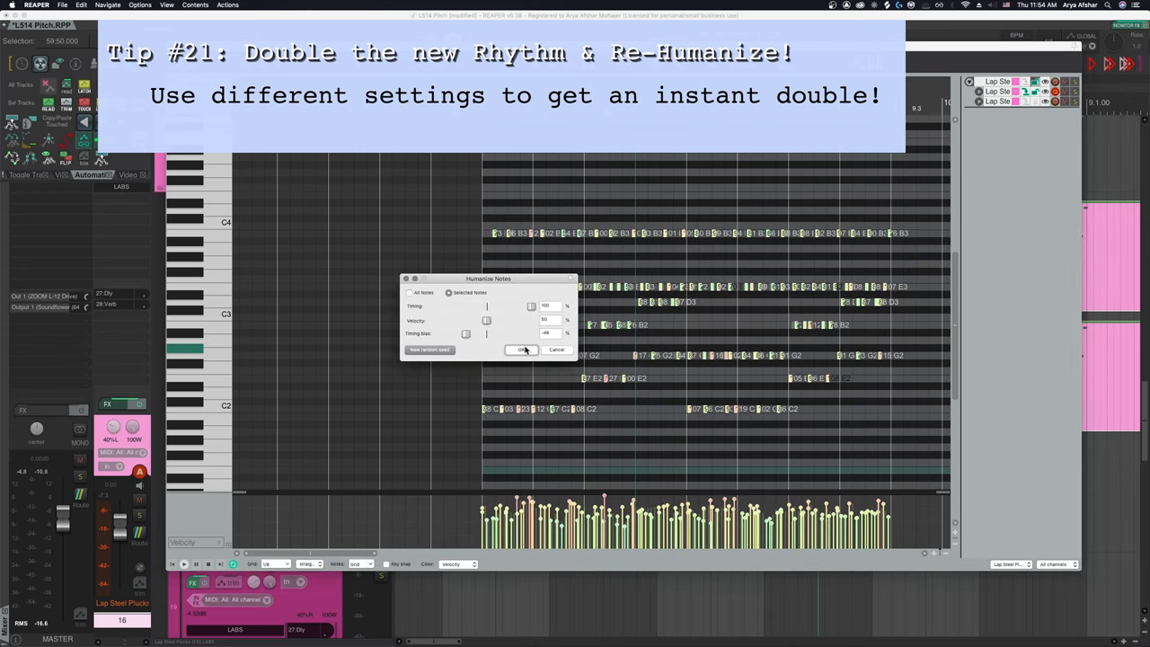
left_click(523, 349)
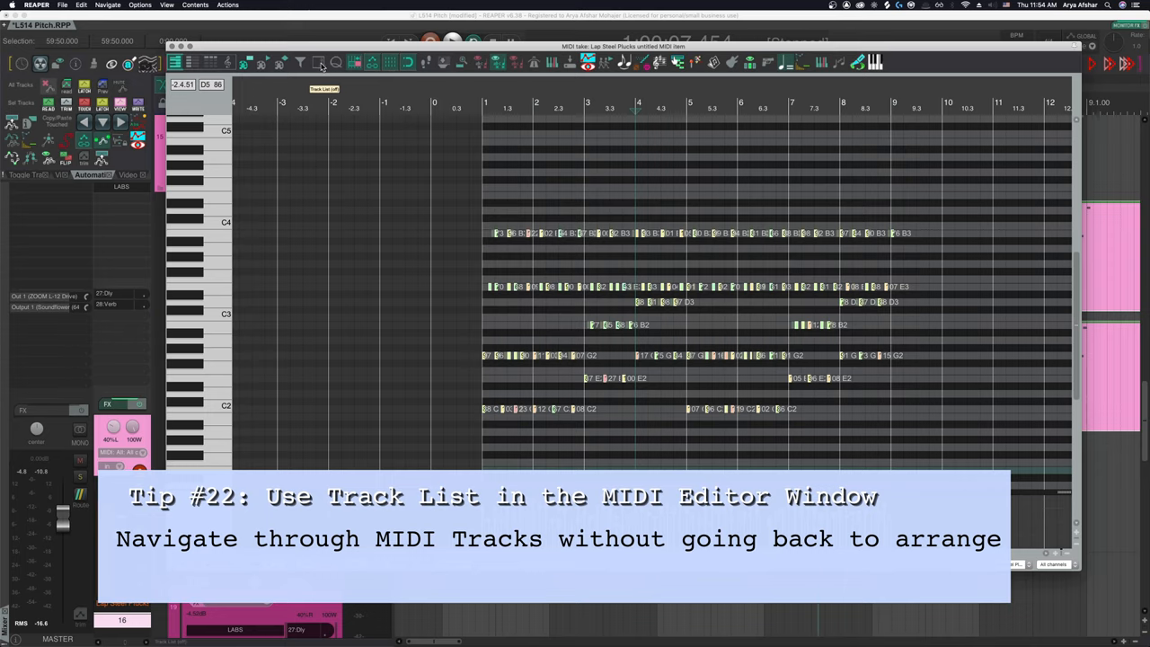
mouse_move(322, 66)
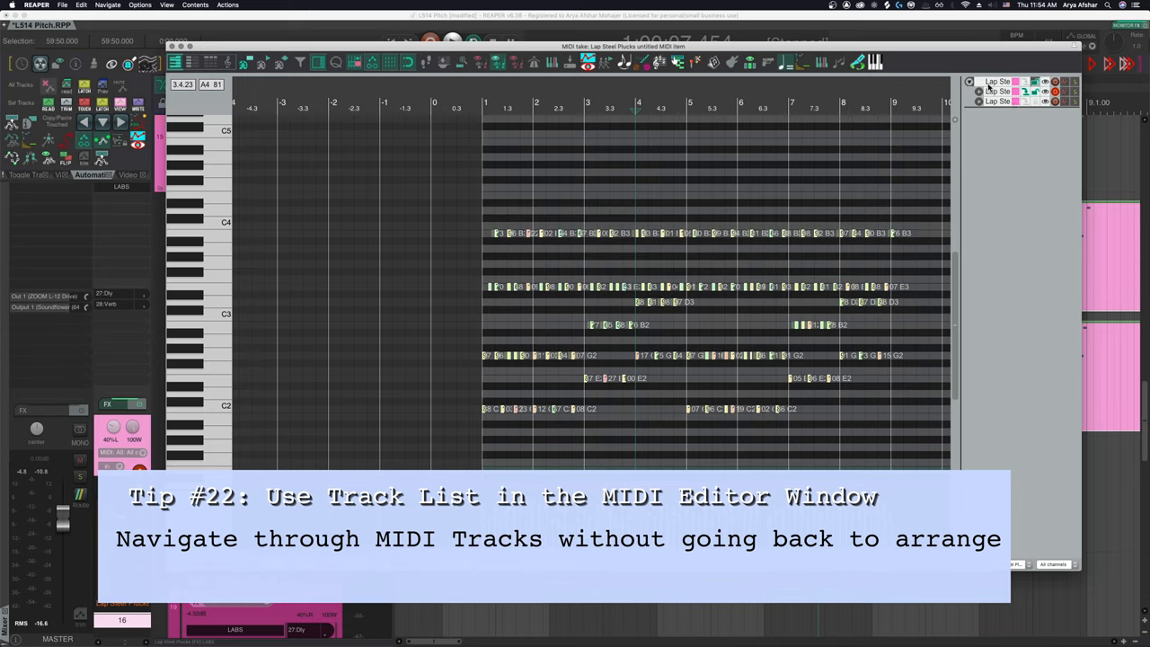
mouse_move(1031, 115)
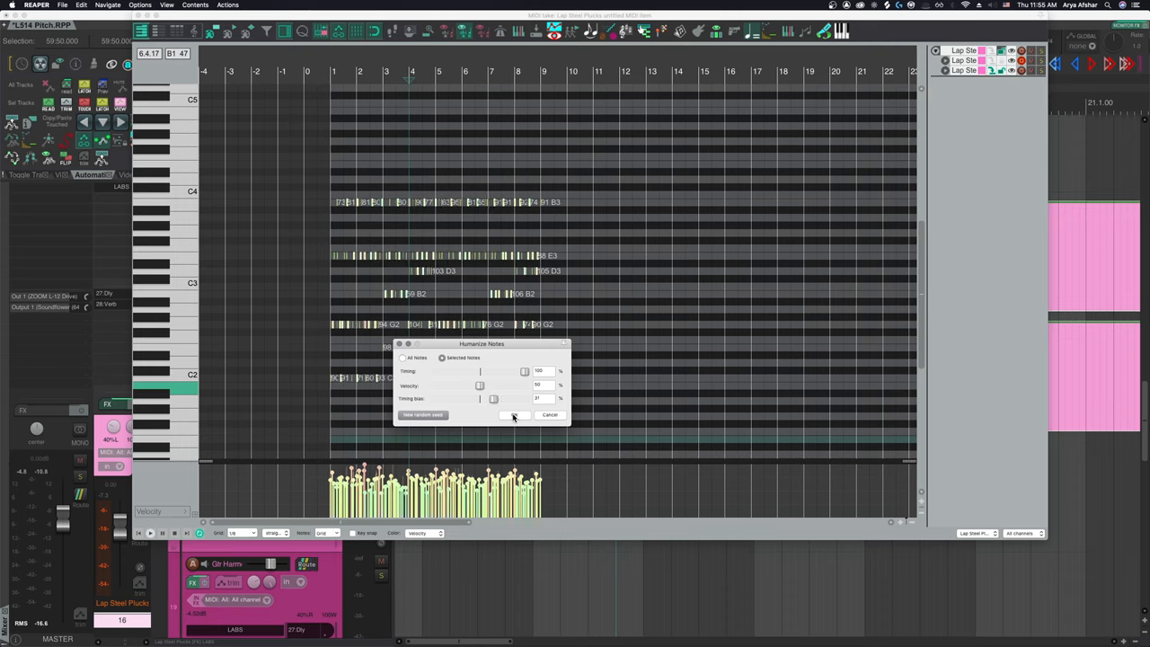
Apply another timing humanization to the duplicate's arpeggio notes.
left_click(513, 414)
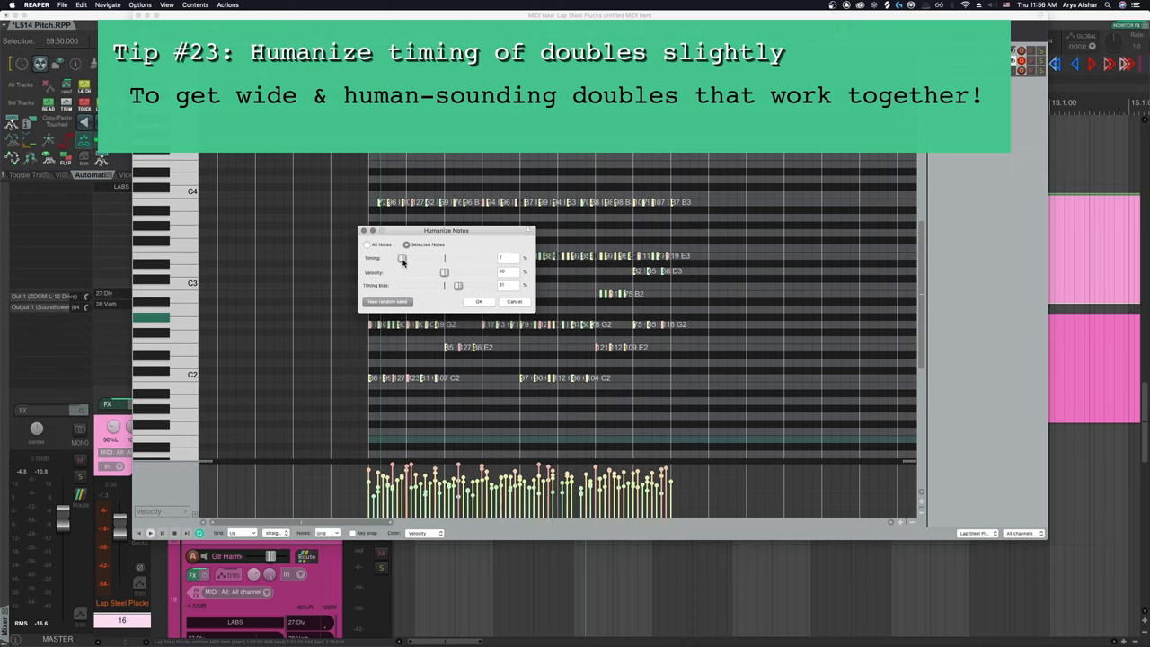
Lower the double's timing humanization to a small amount, then play both Lap Steel tracks.
left_click_drag(402, 259, 409, 259)
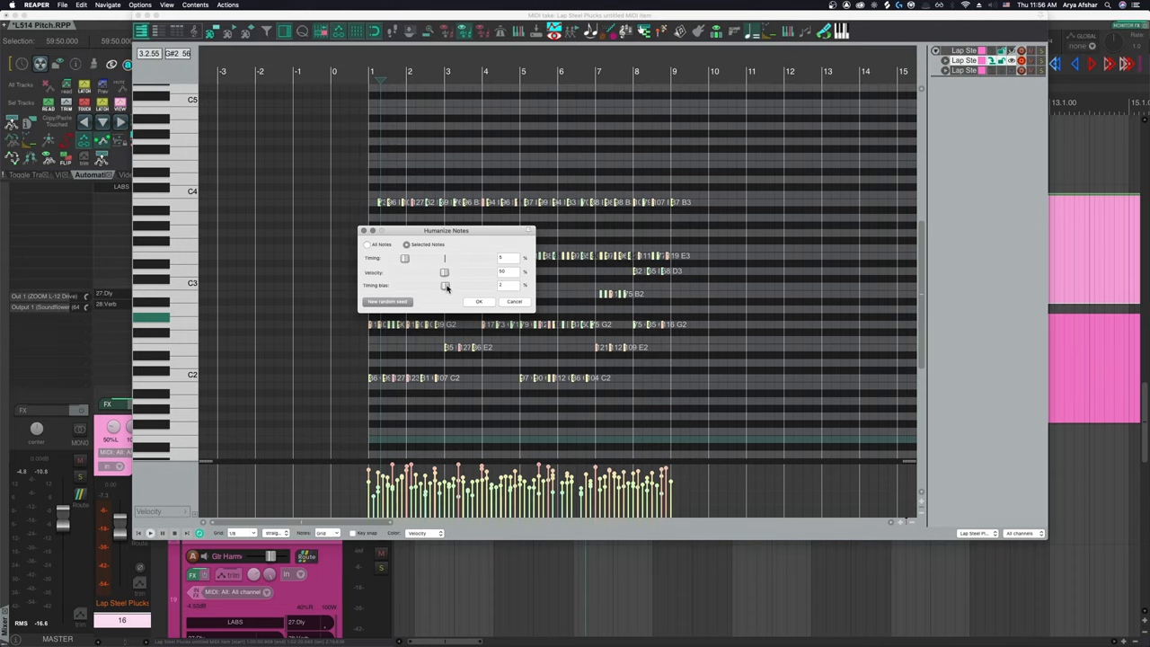
left_click(477, 301)
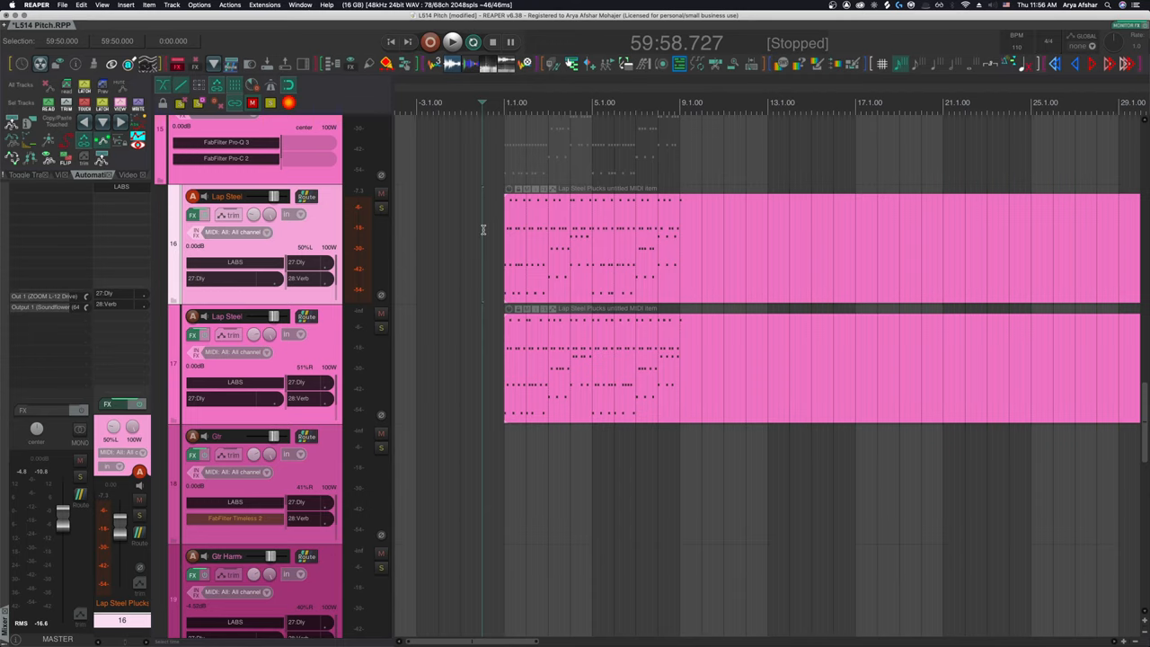
left_click(453, 43)
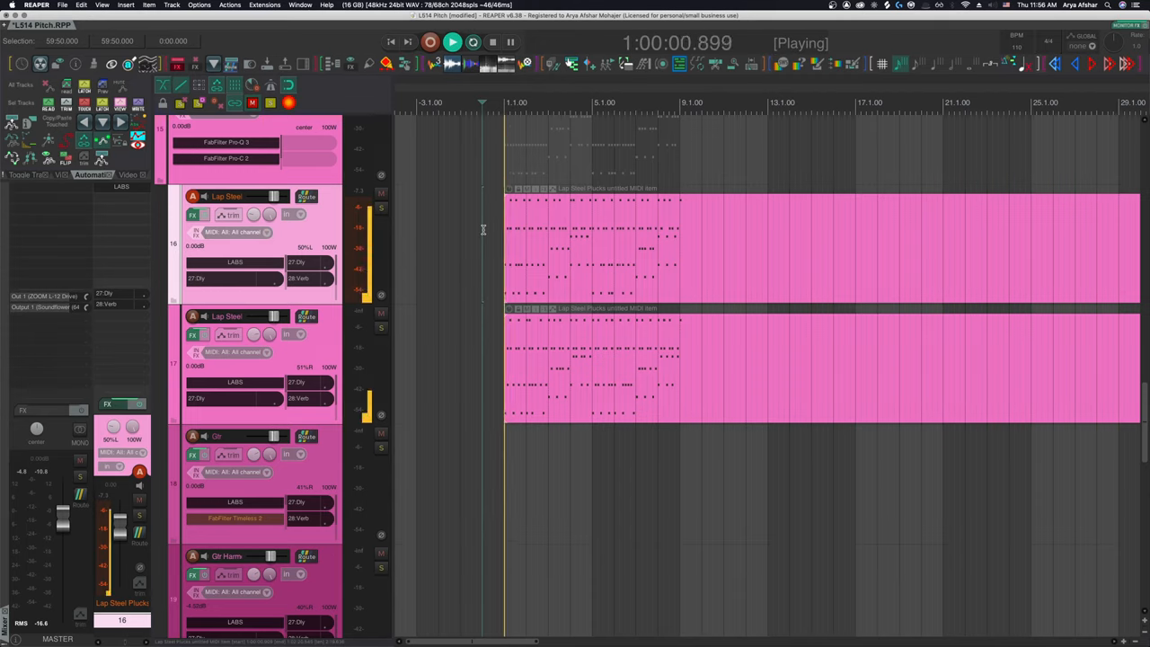